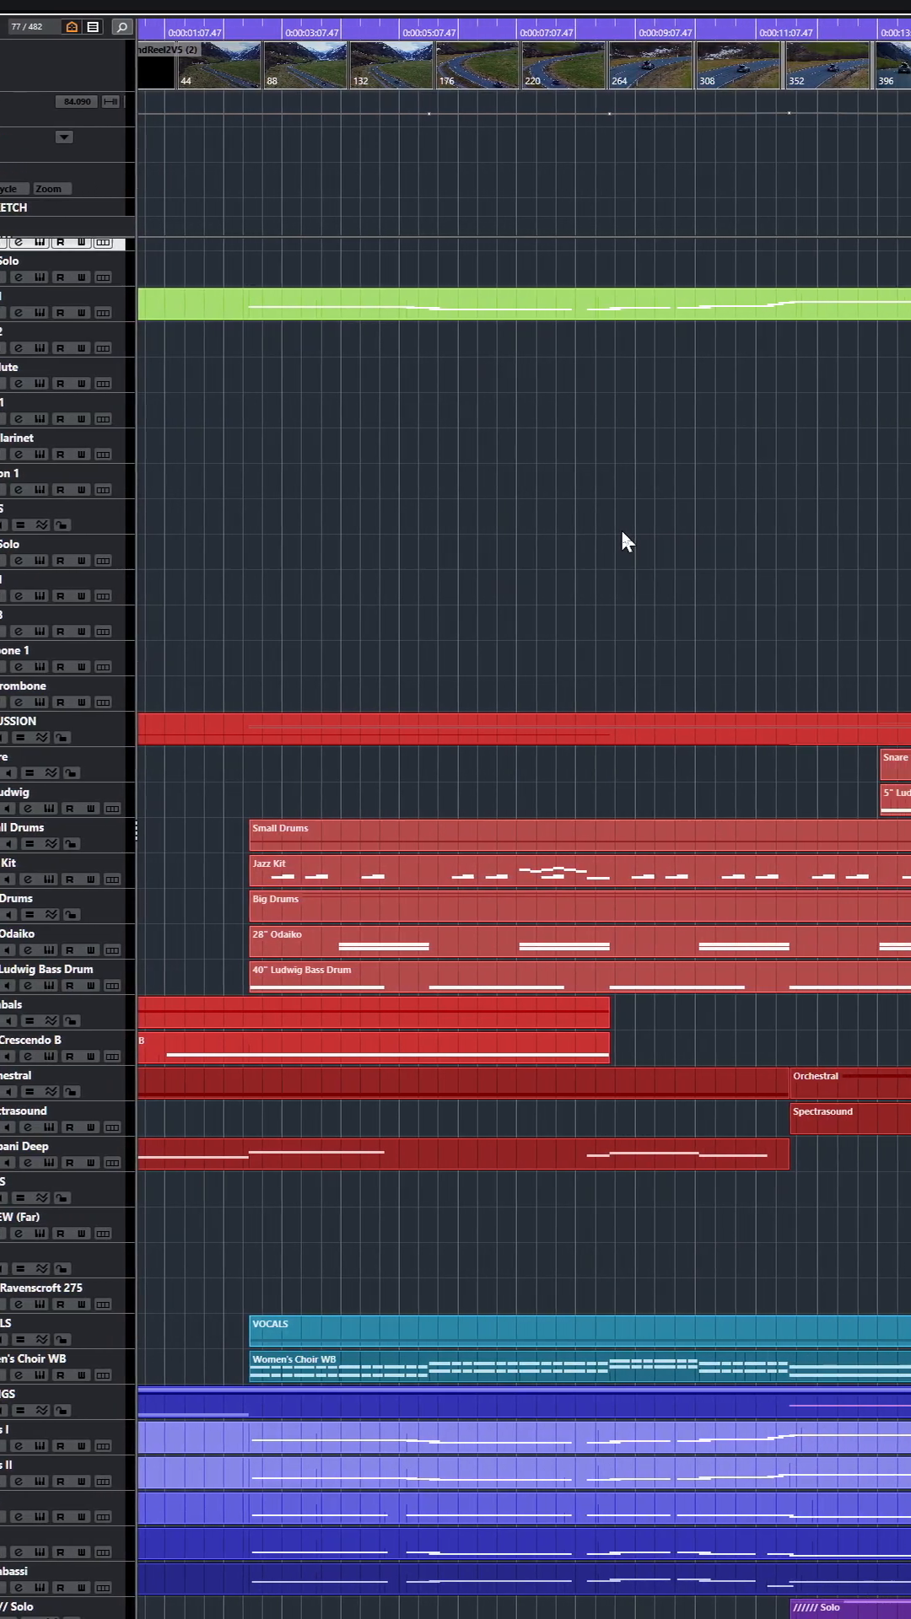
Scroll through the arrangement to bring the WINDS folder and track list into view
scroll(right, 3)
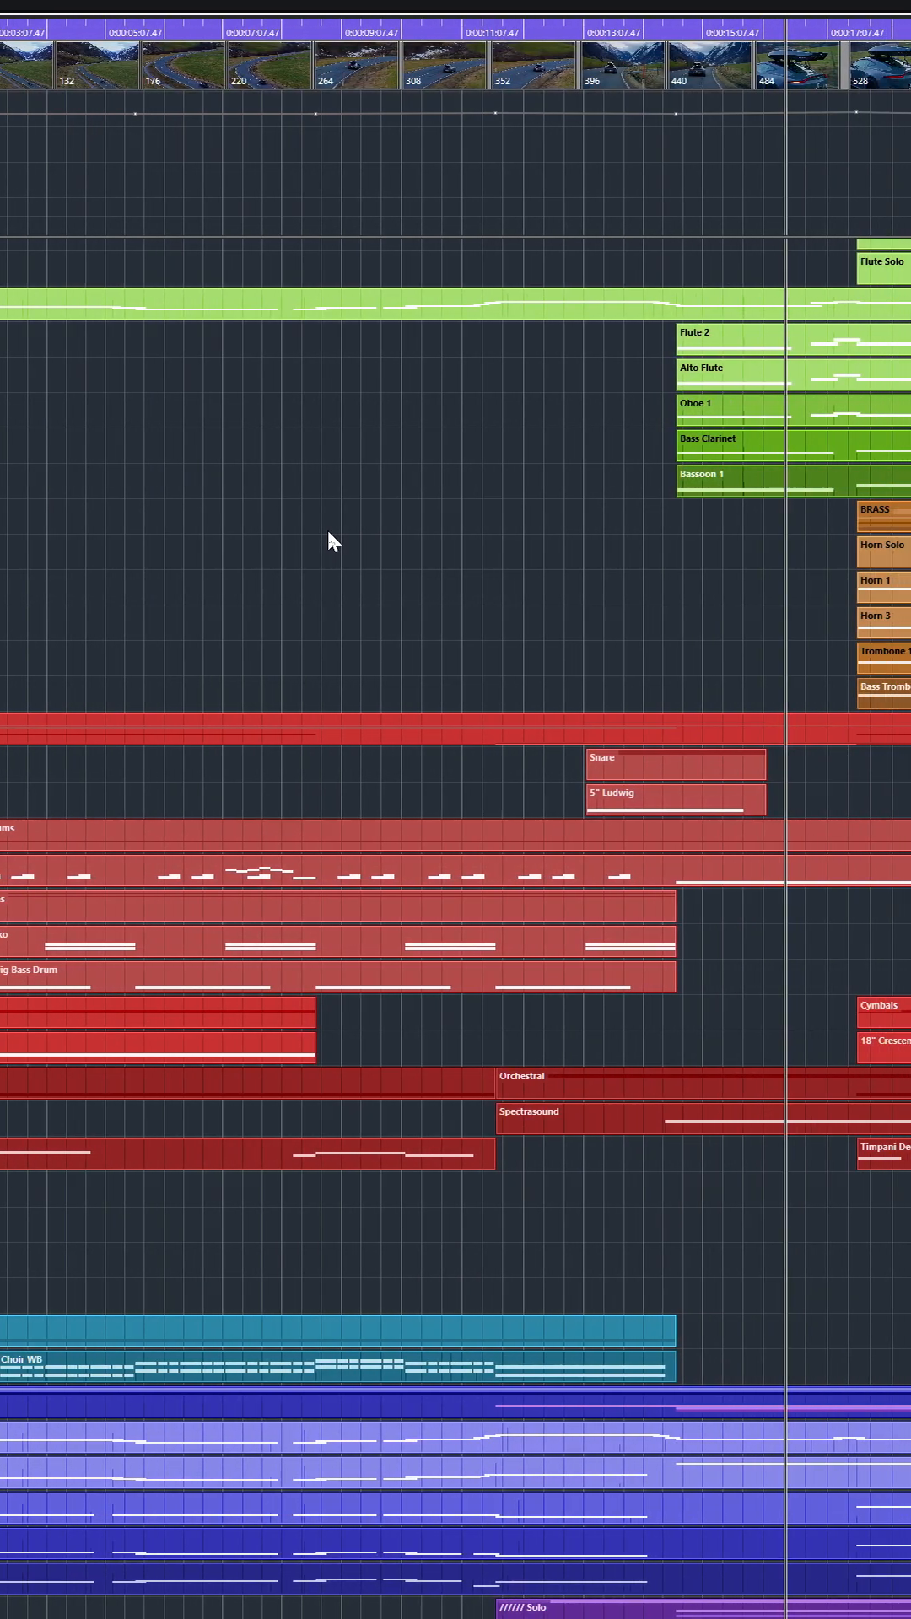
scroll(right, 3)
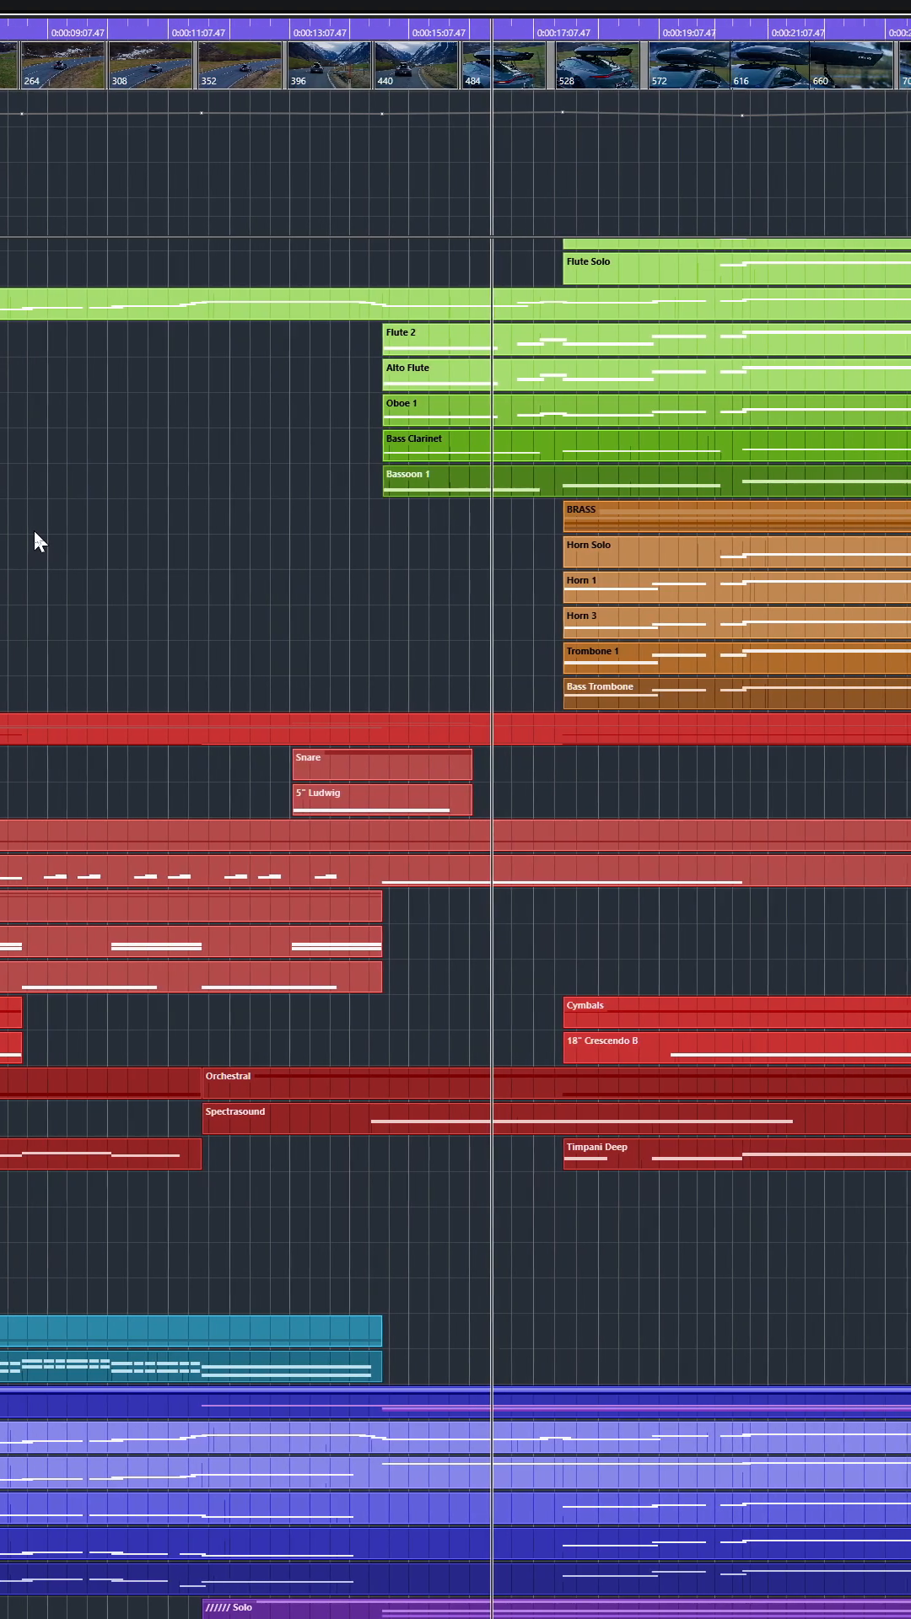
scroll(right, 3)
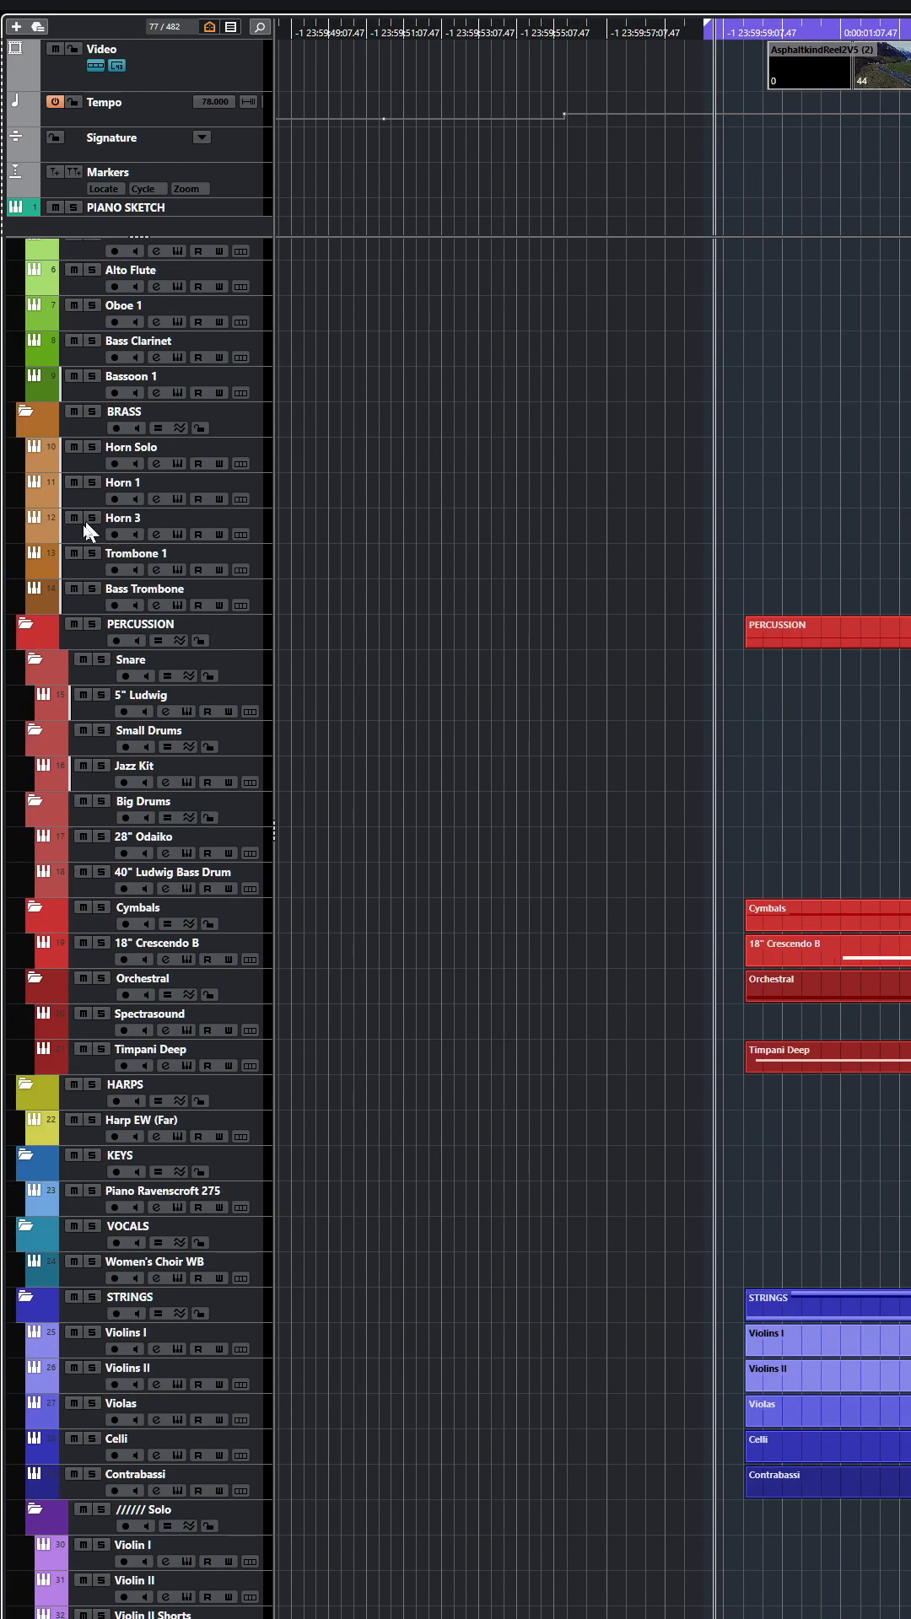
scroll(down, 3)
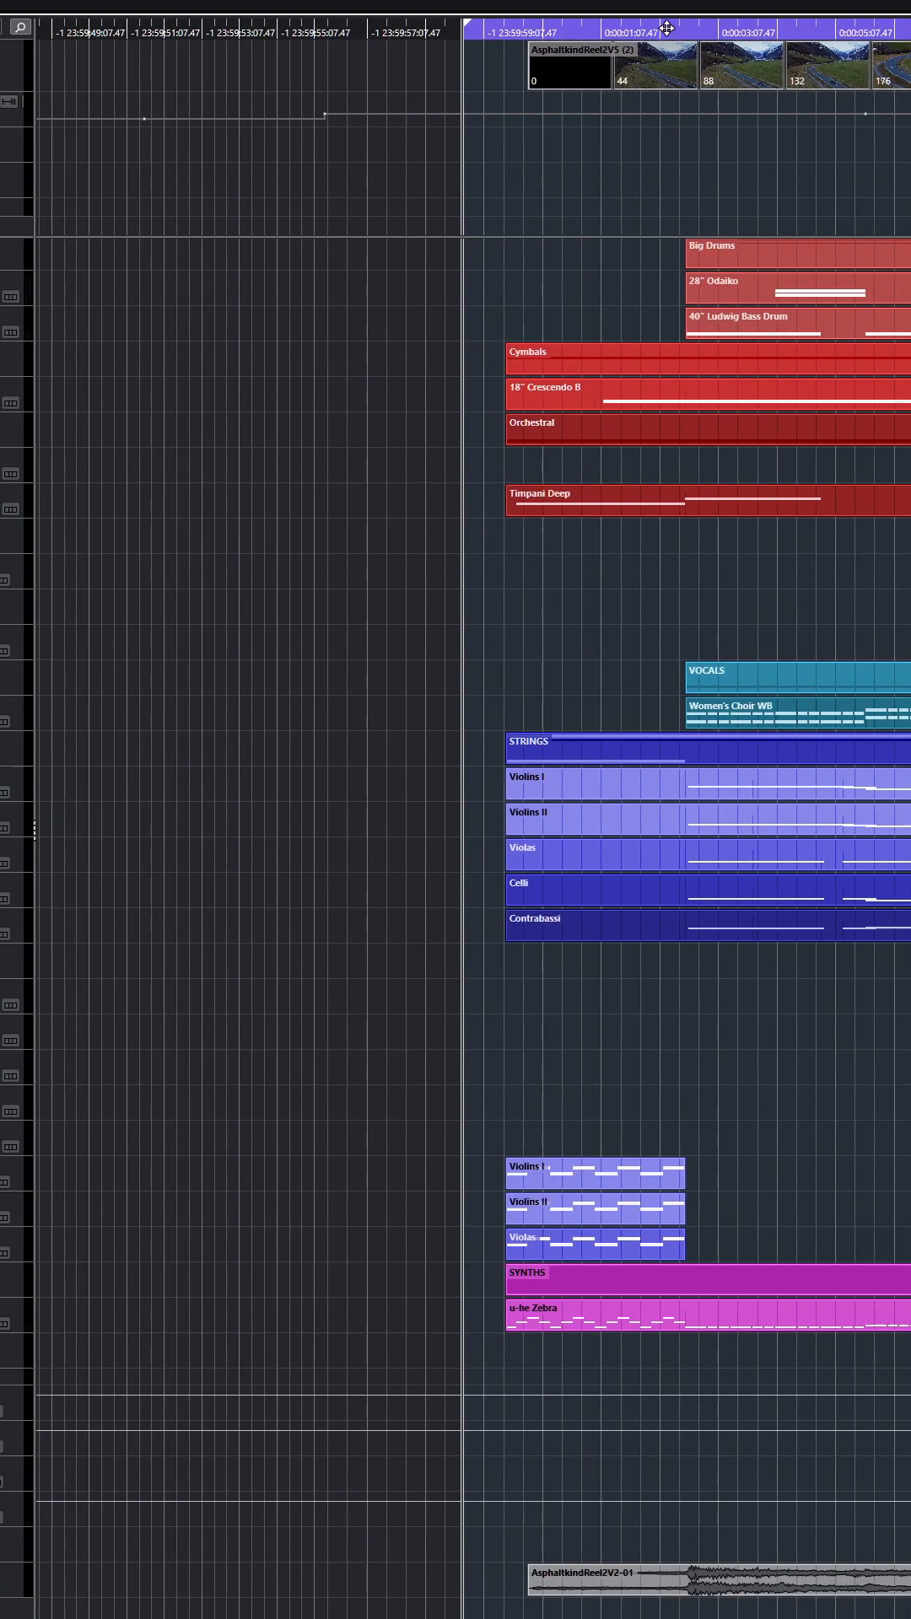
scroll(right, 3)
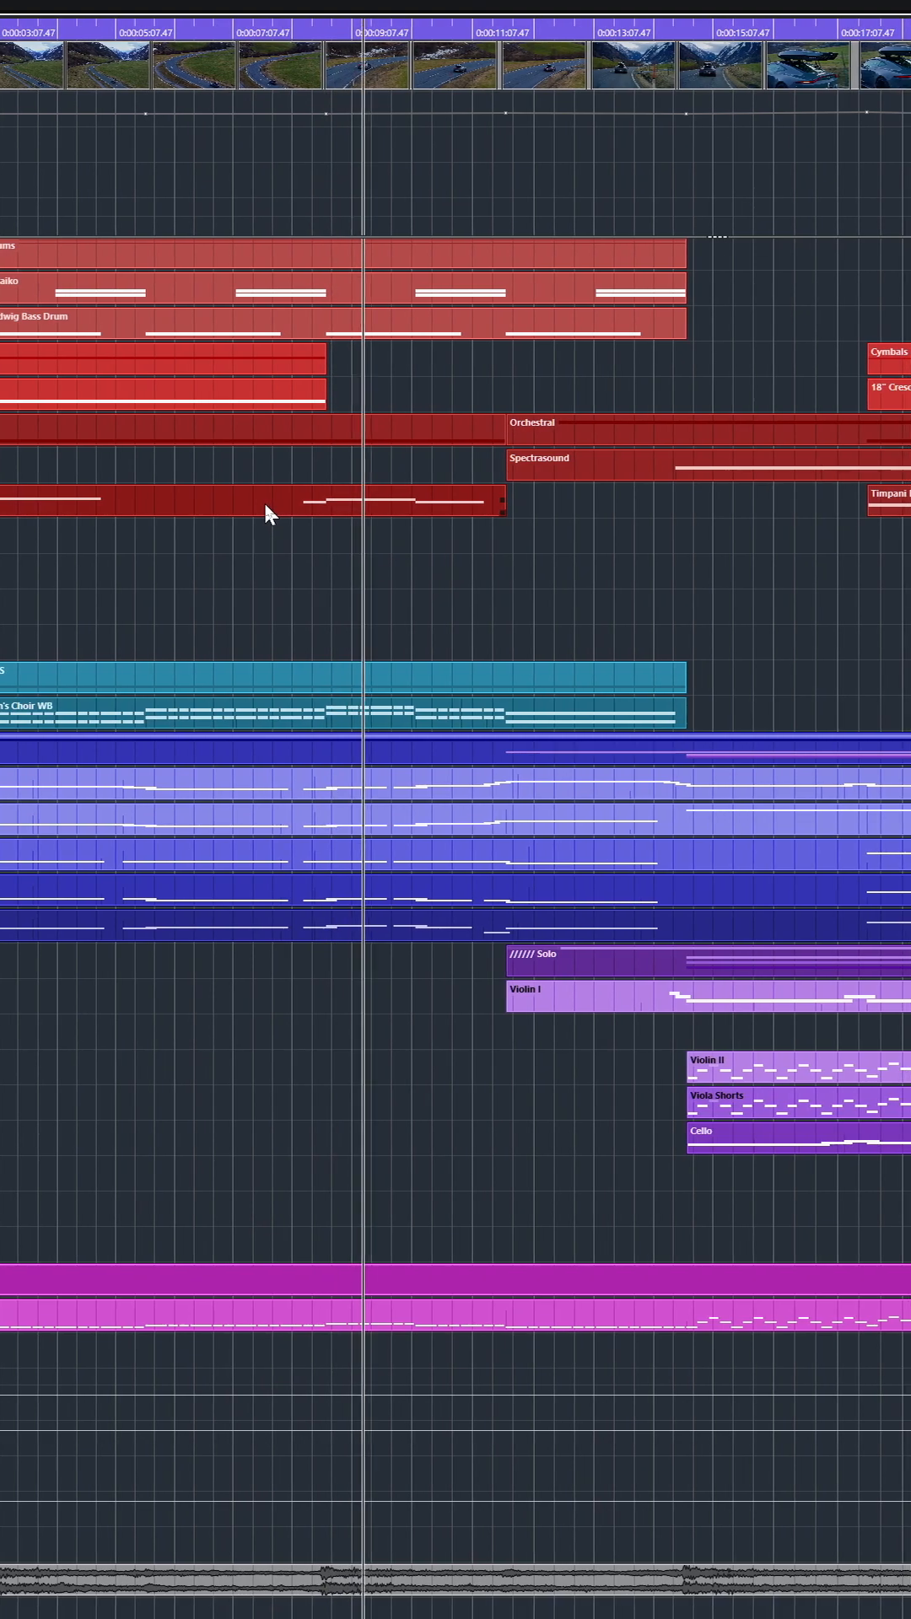
scroll(right, 3)
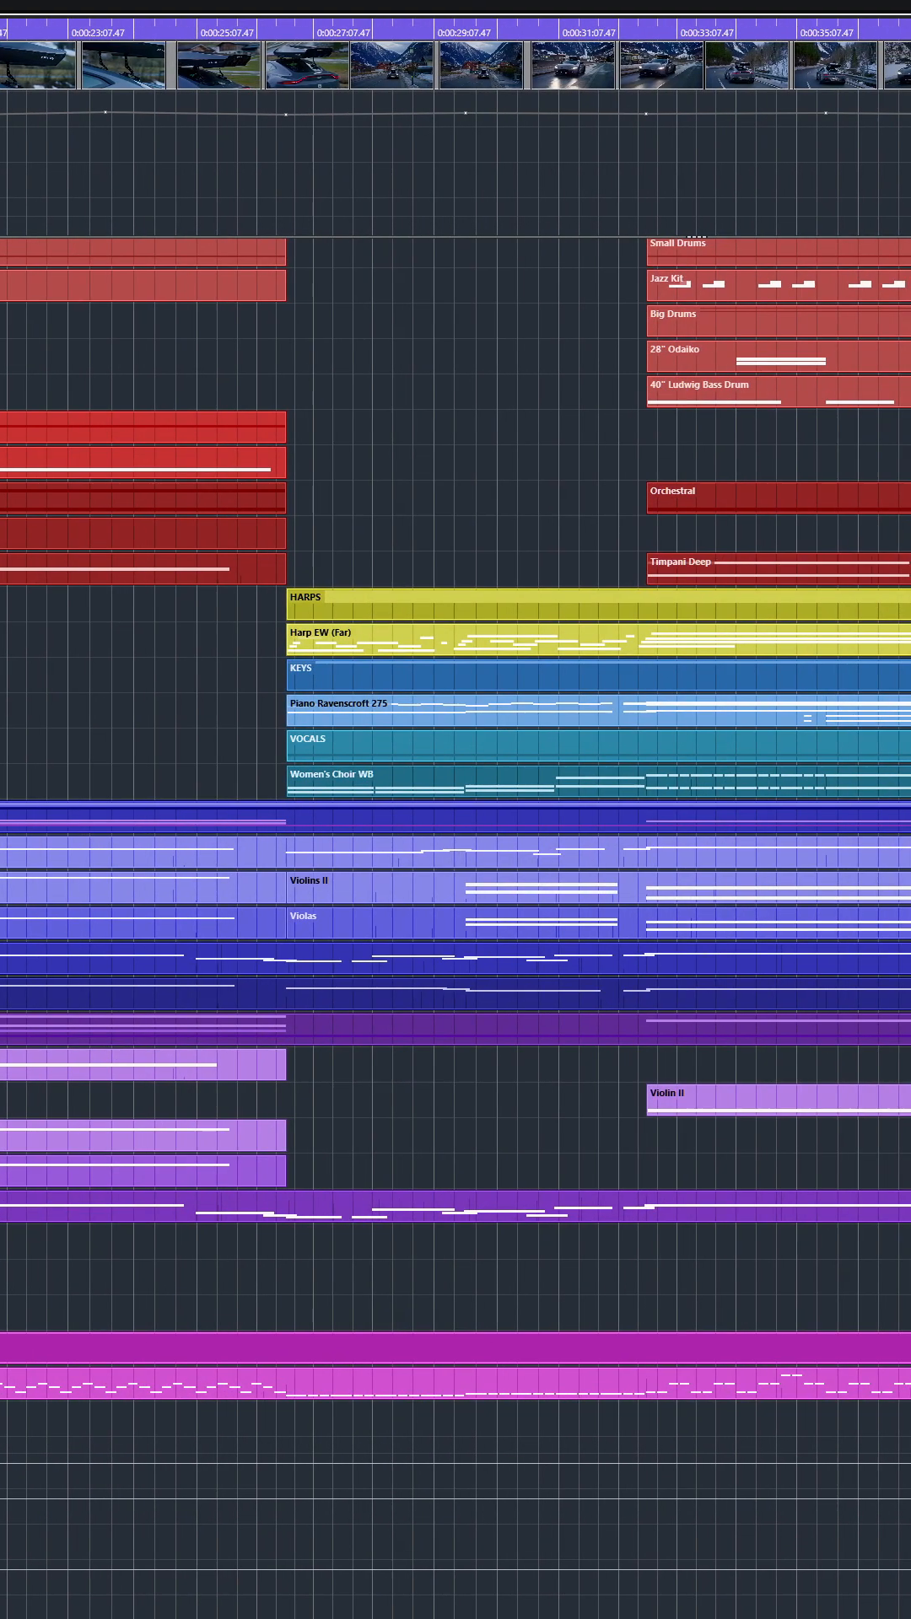
scroll(right, 3)
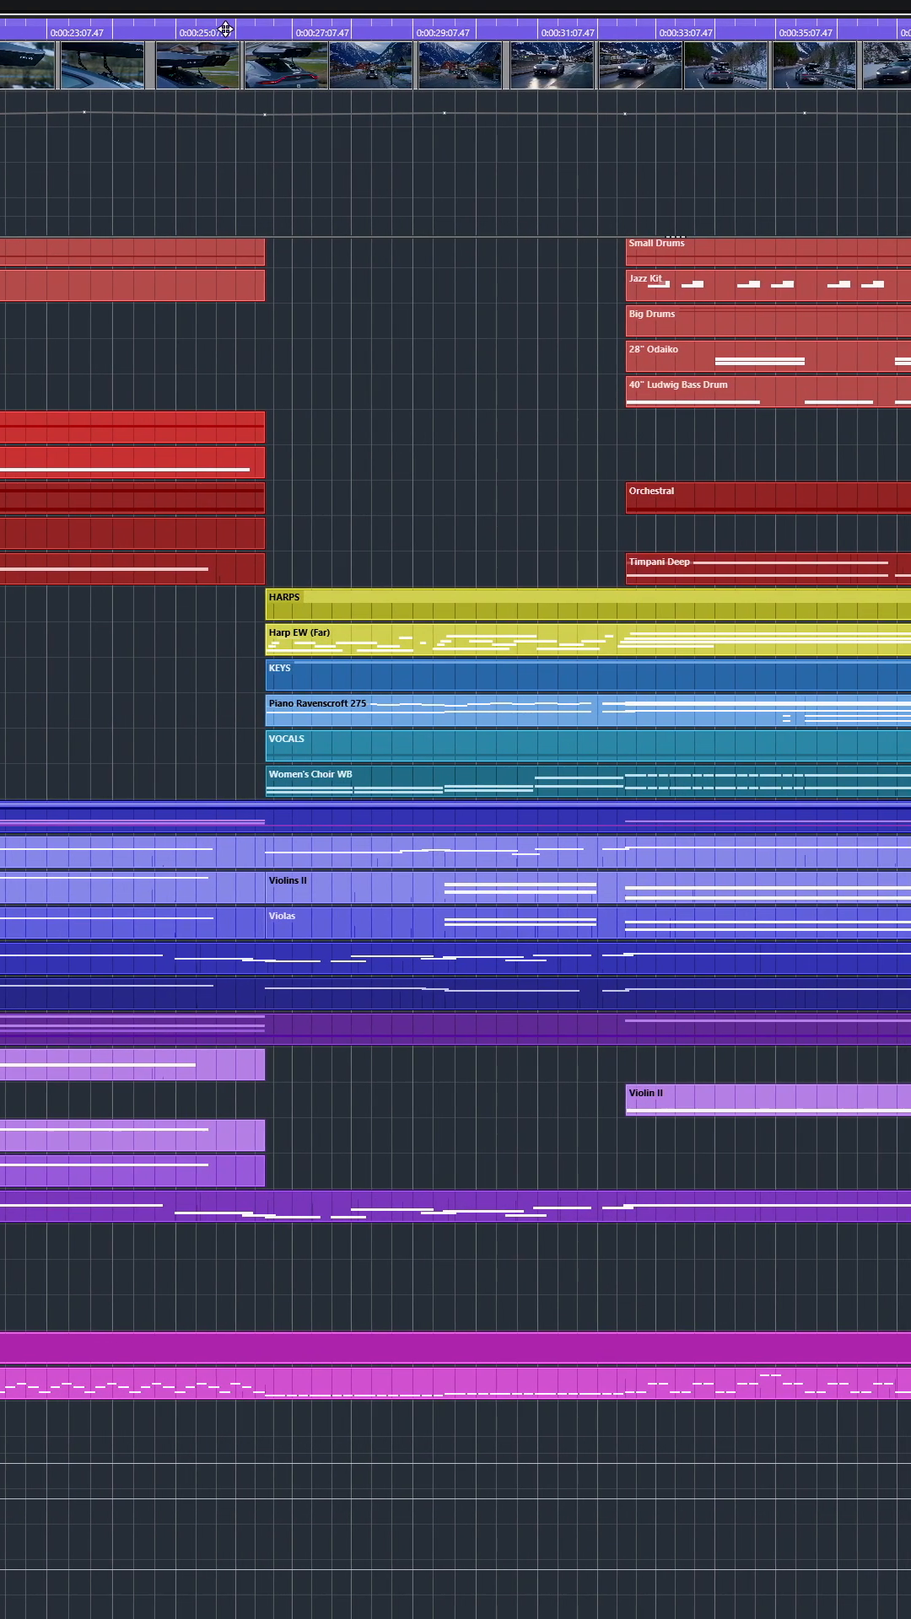
scroll(right, 3)
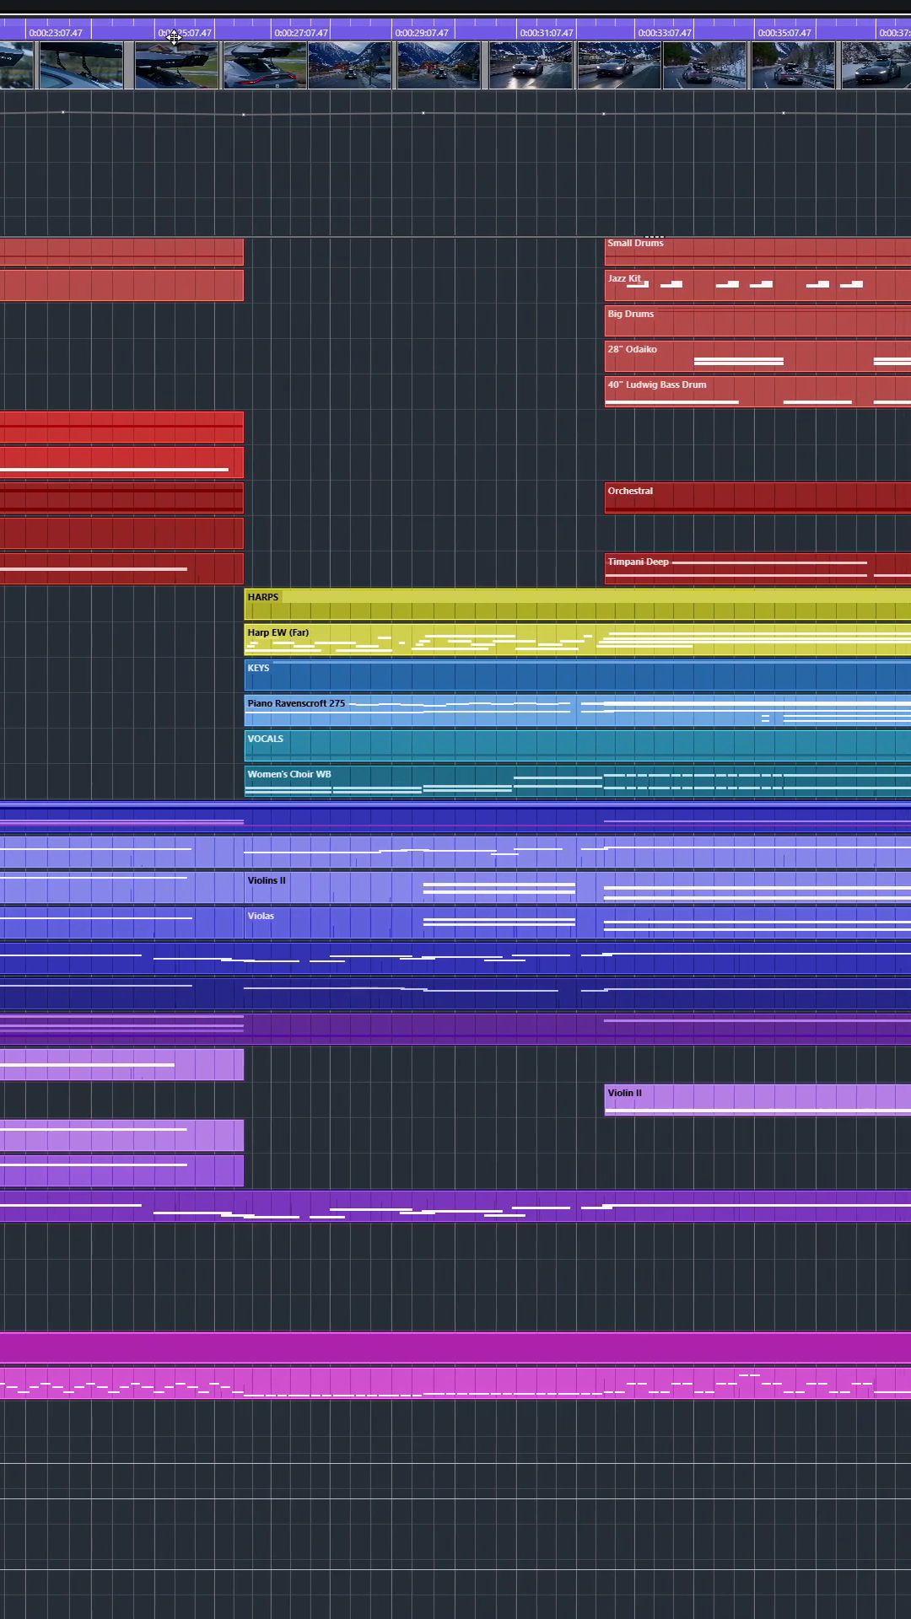
scroll(right, 3)
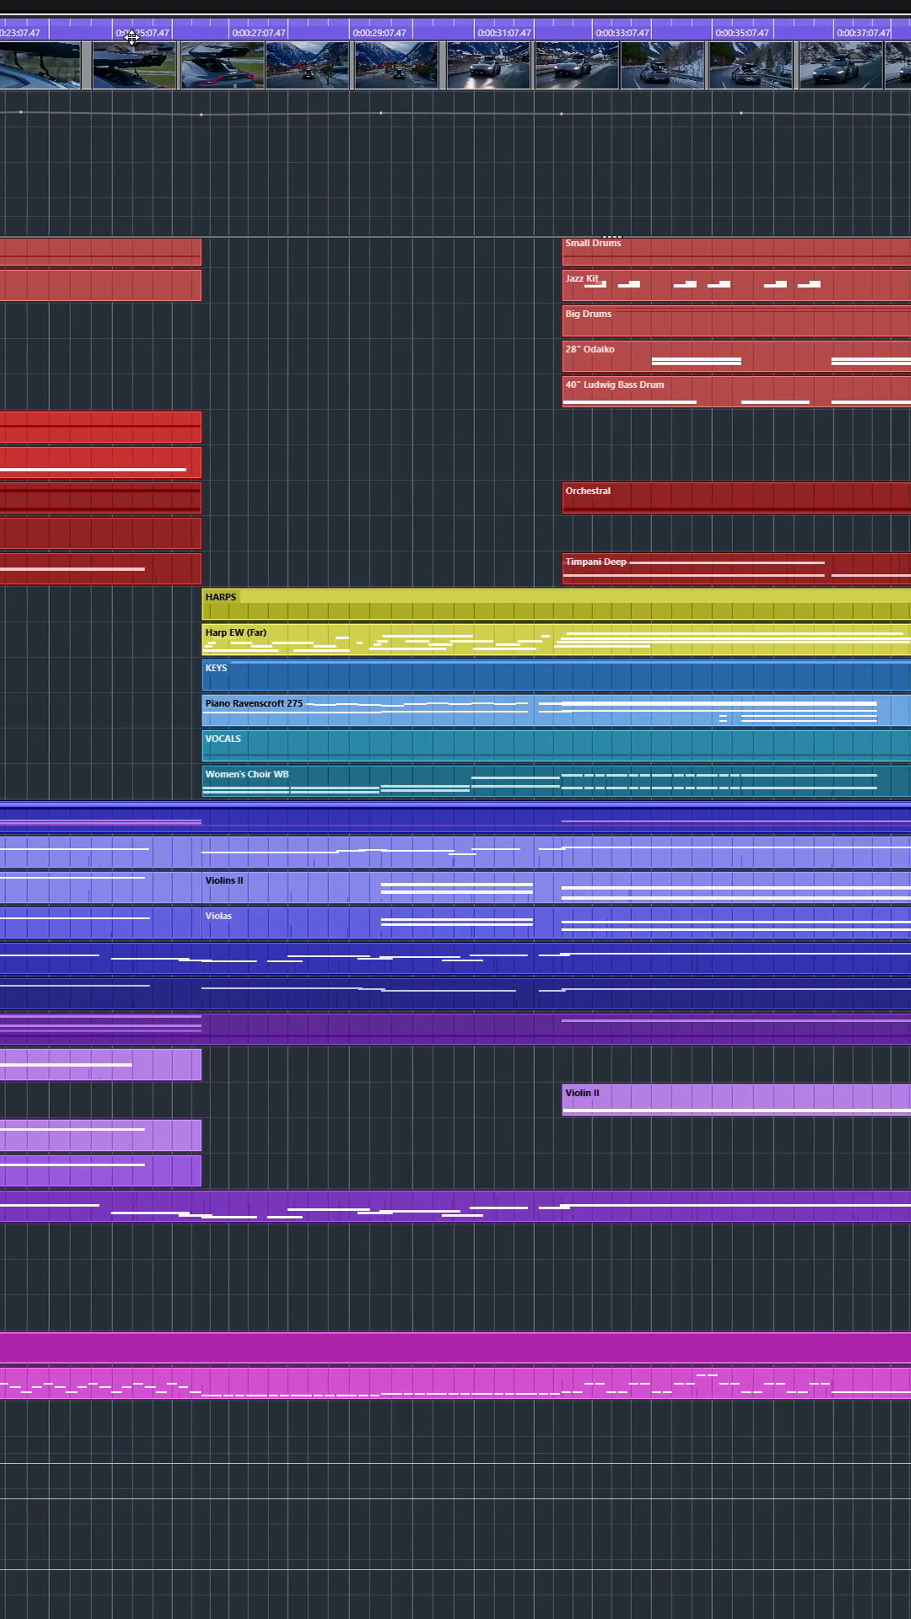
scroll(right, 3)
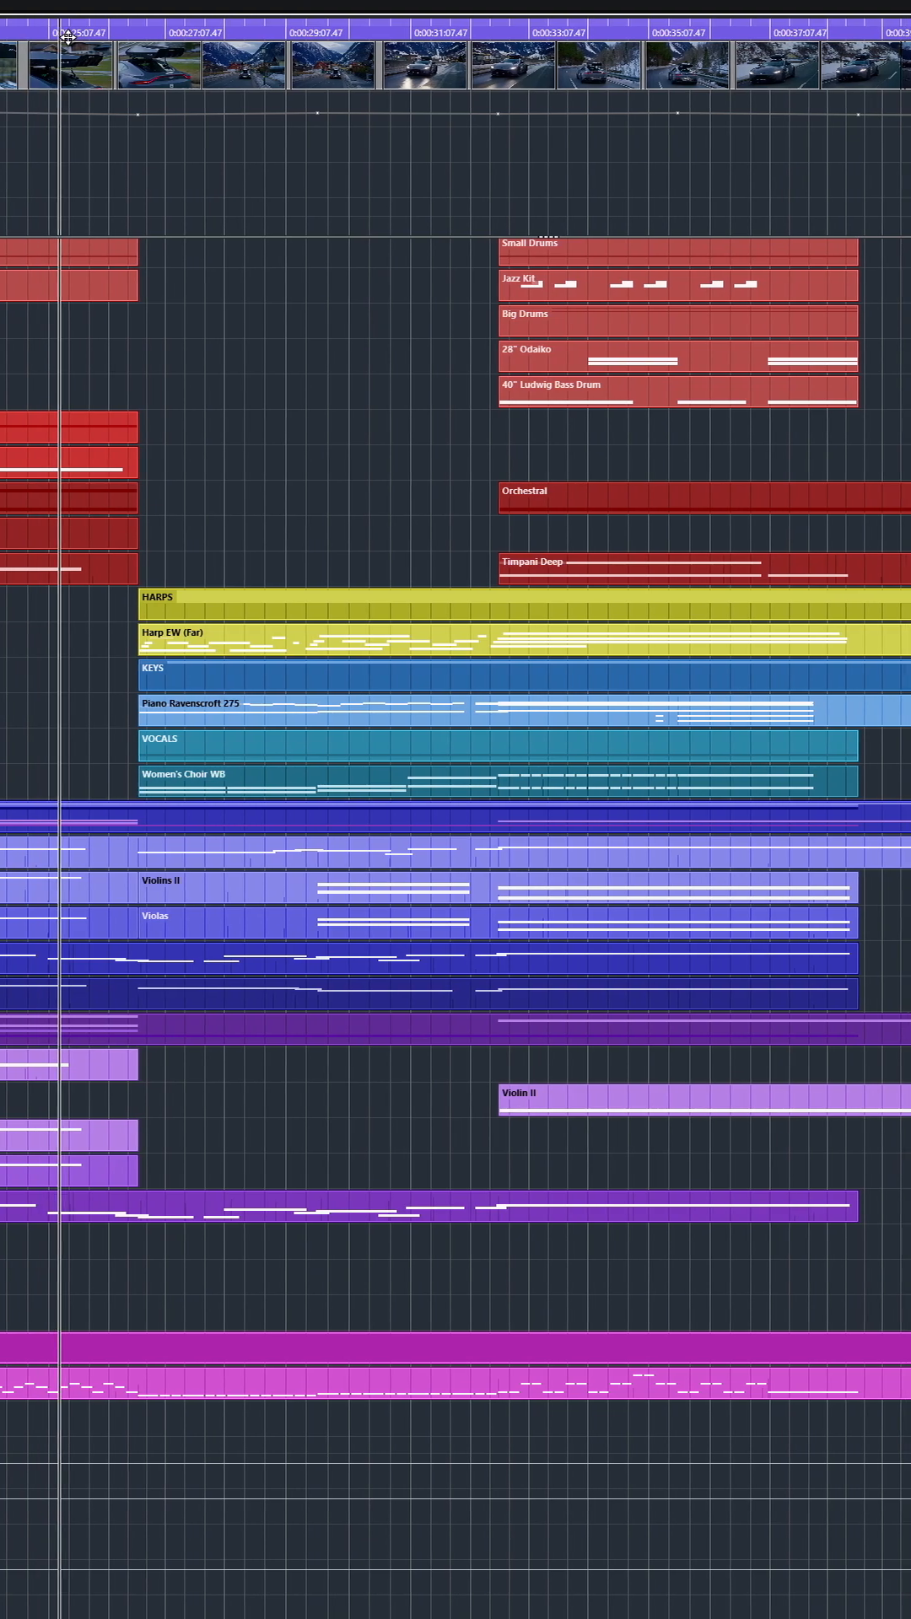
scroll(right, 3)
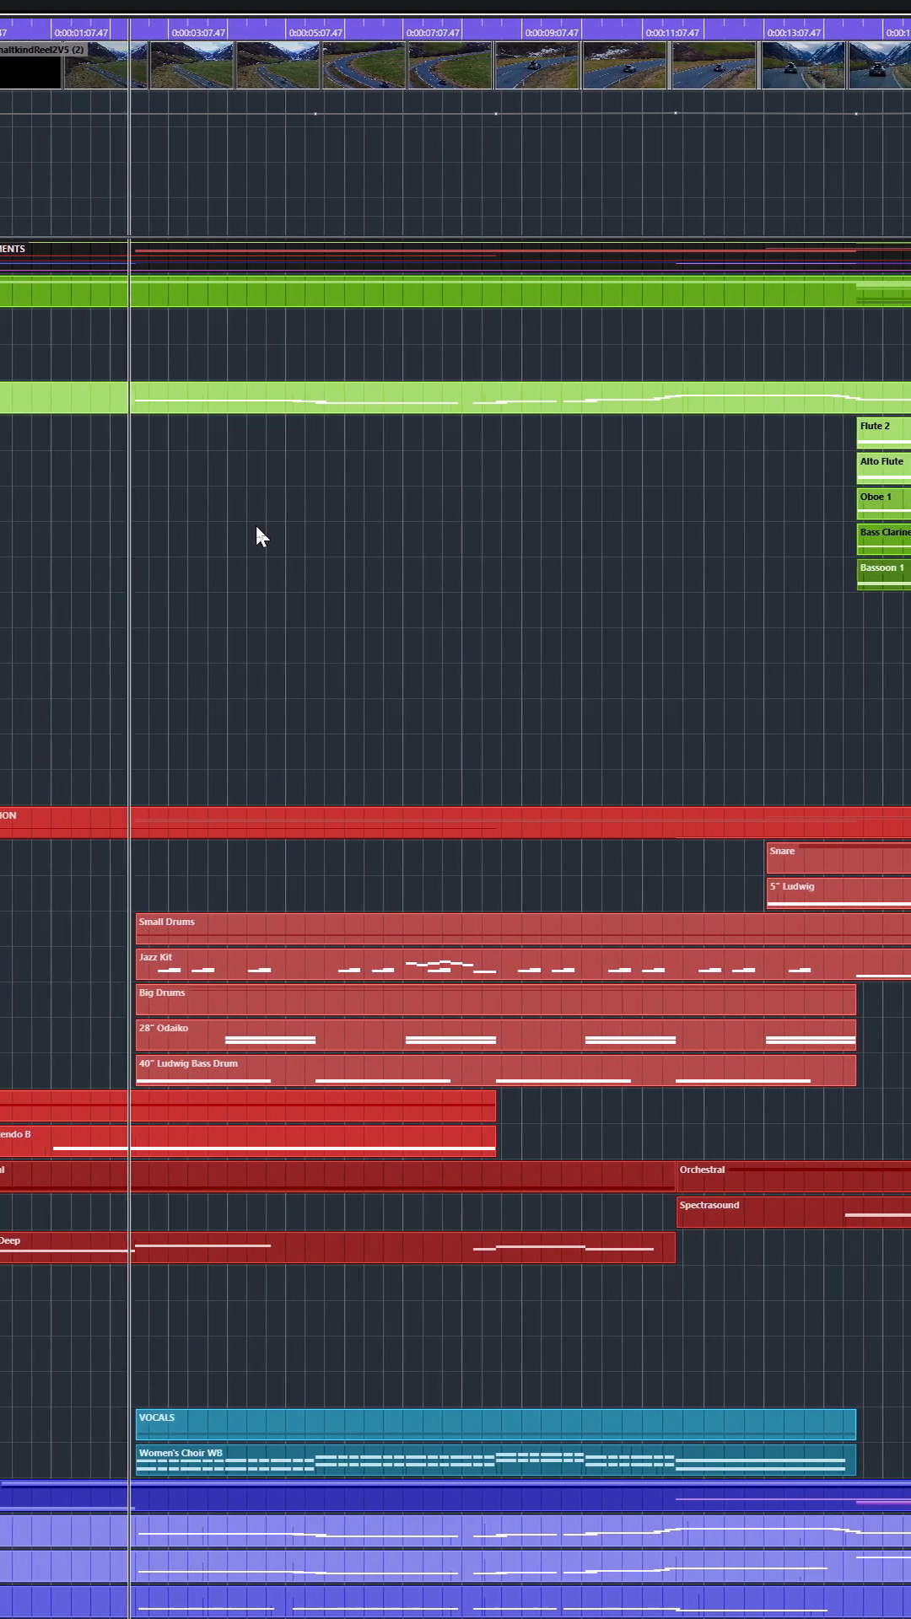
scroll(right, 3)
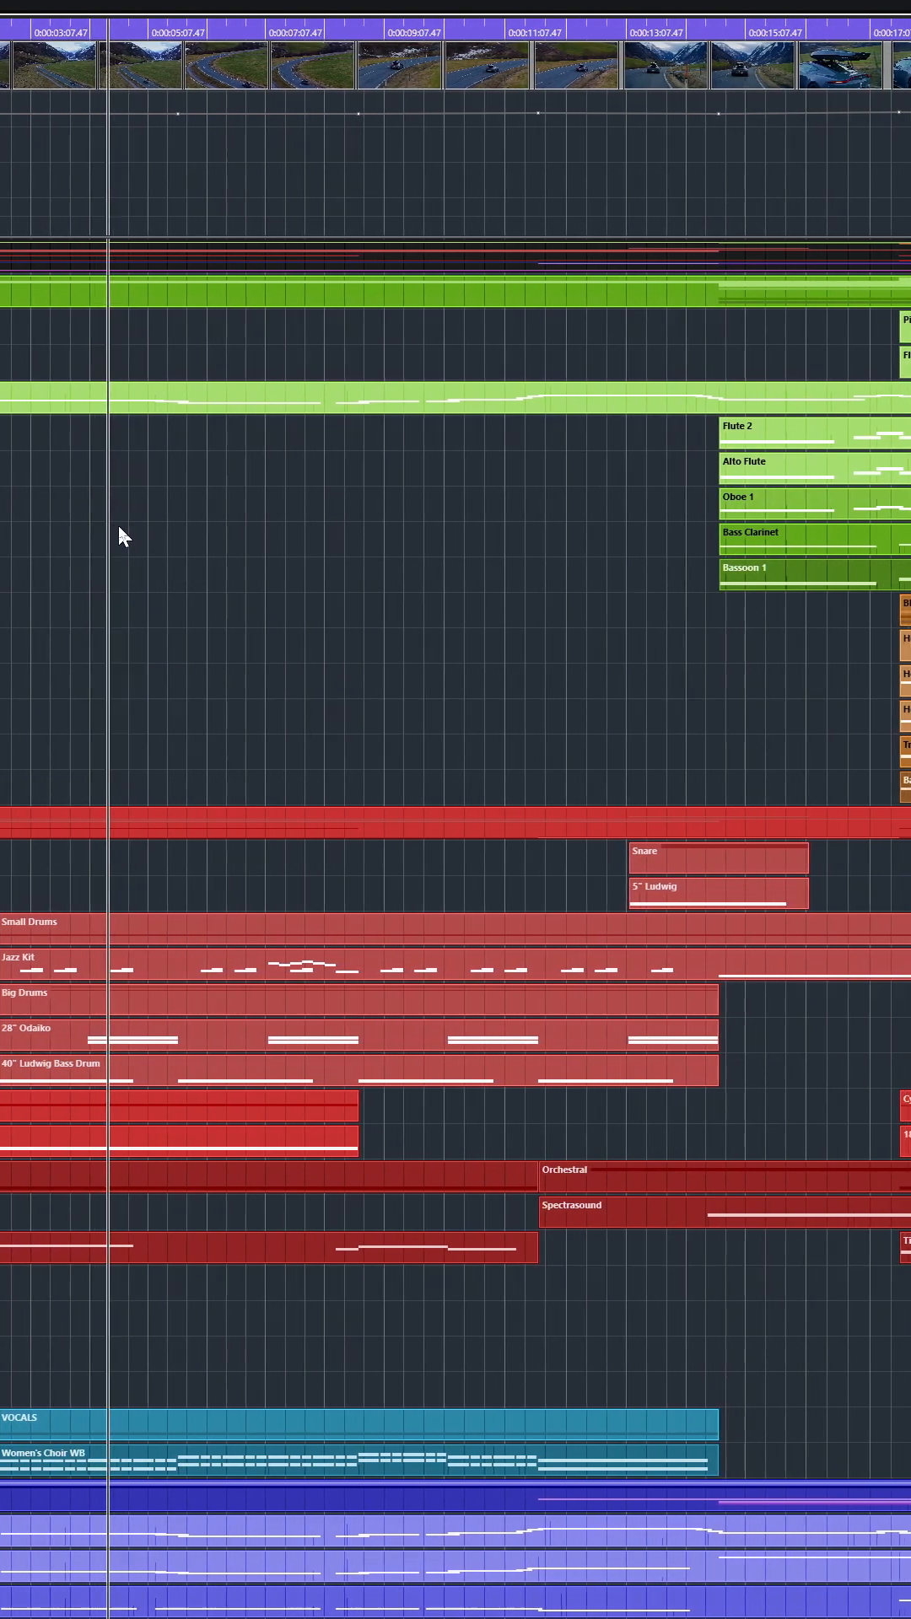
scroll(right, 3)
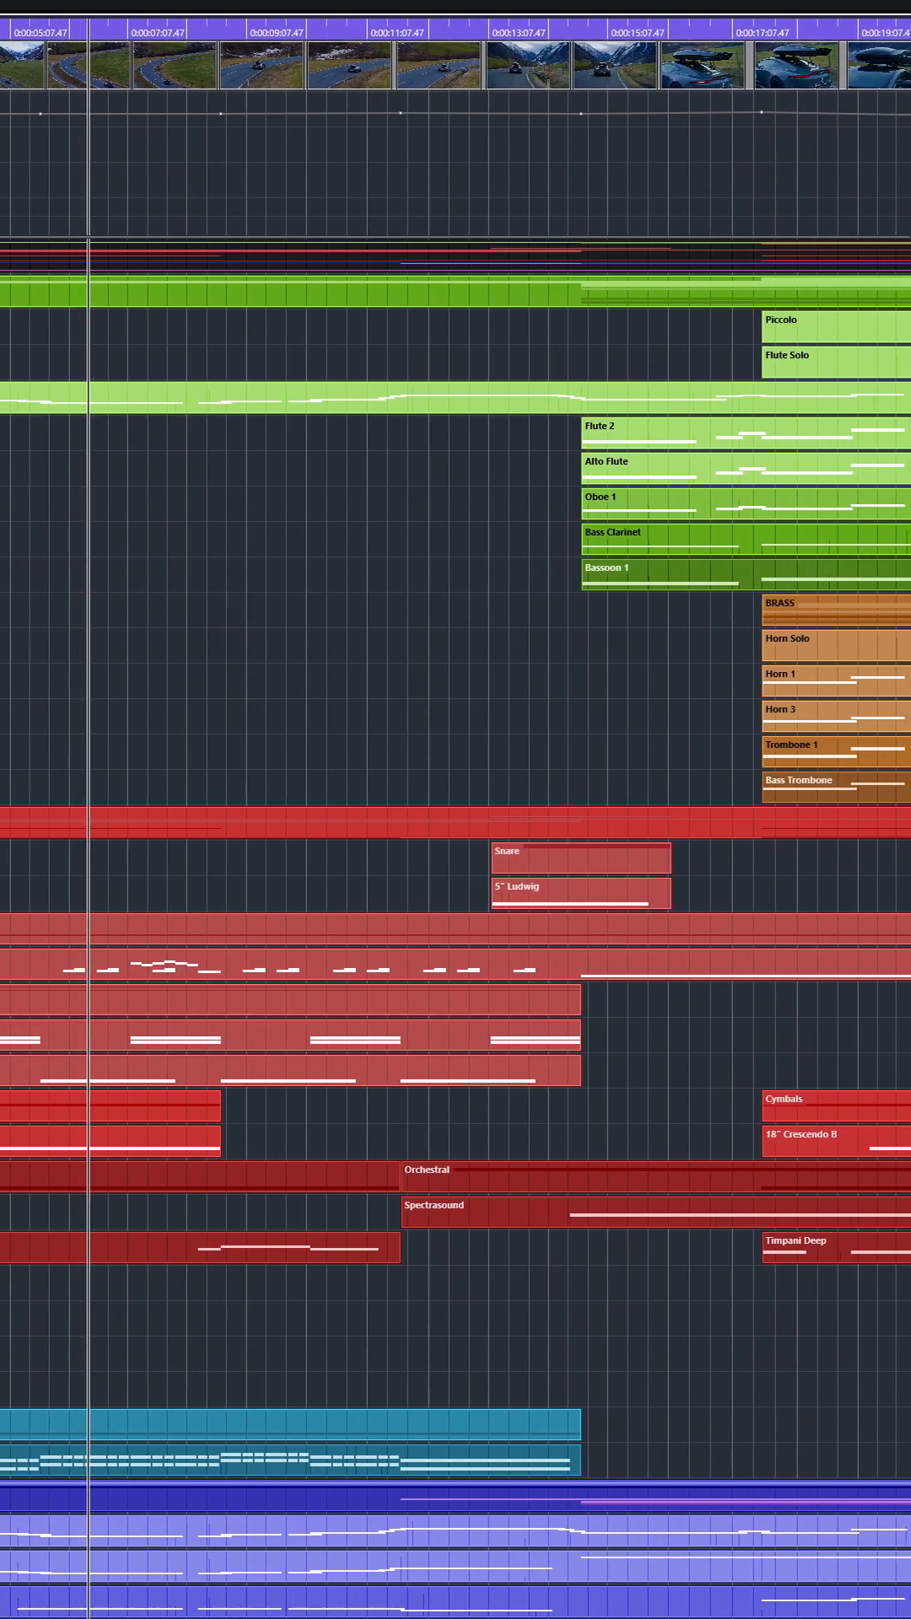
scroll(right, 3)
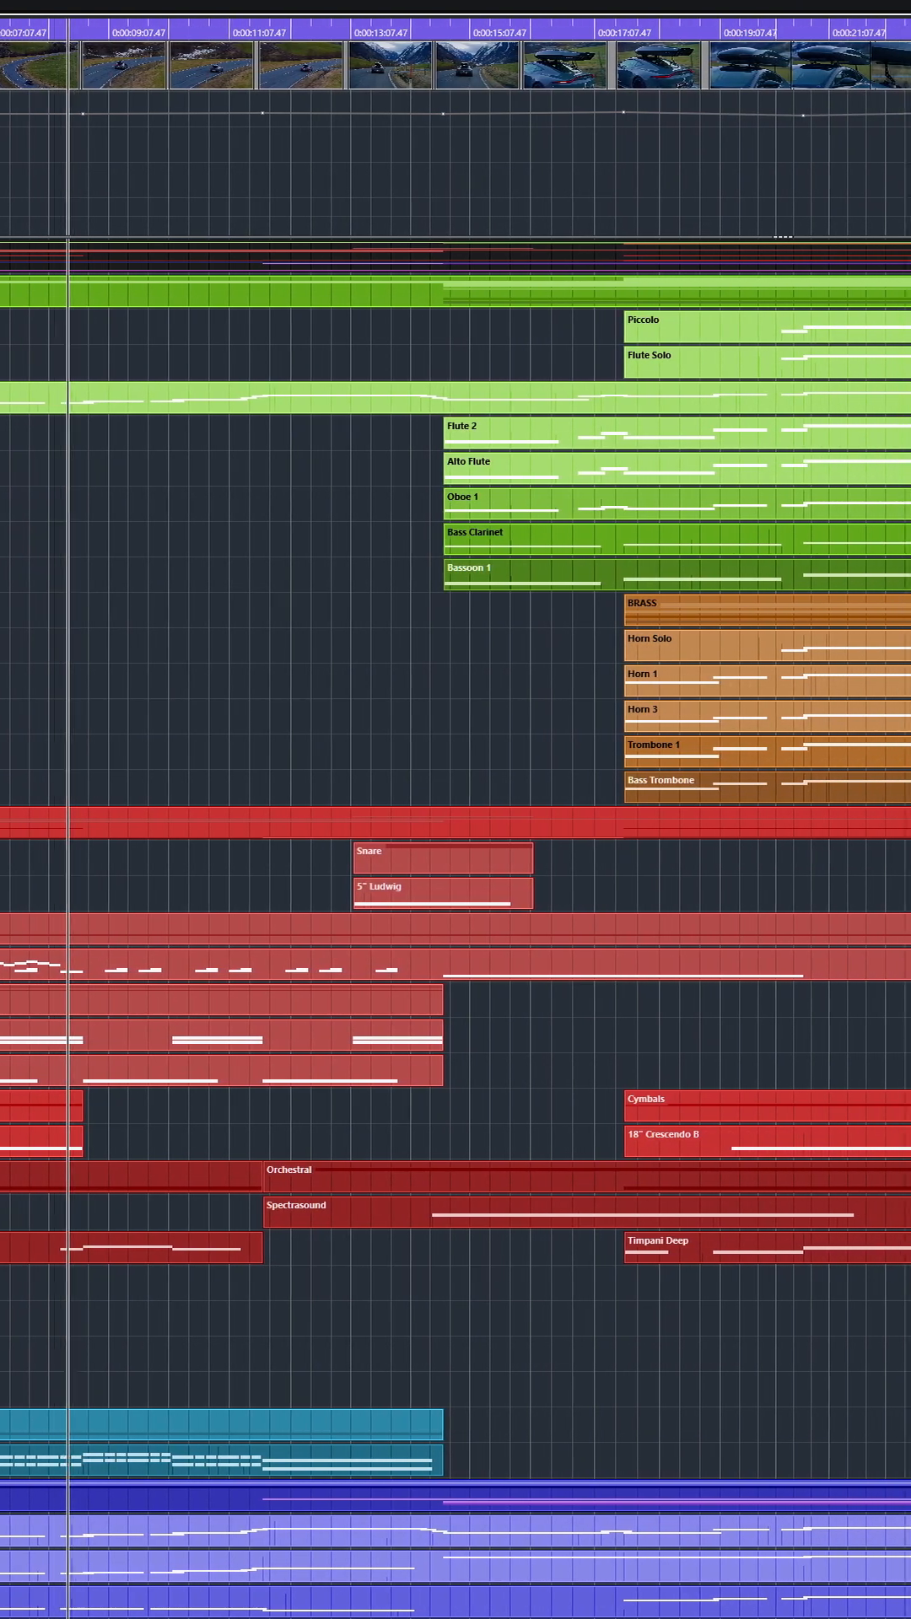
scroll(right, 3)
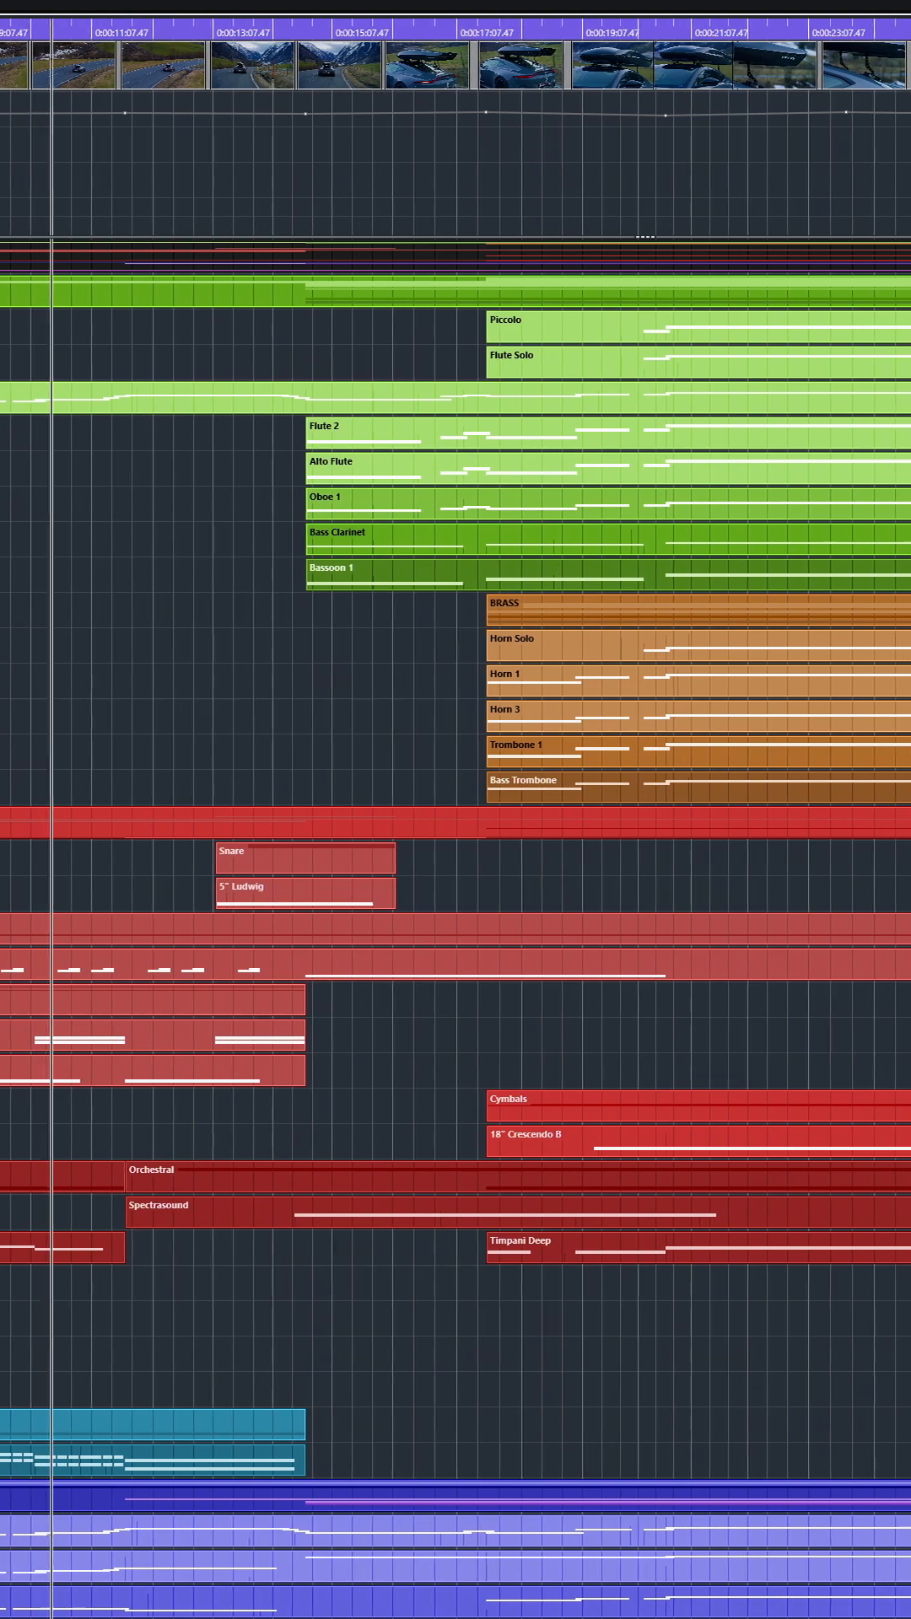
scroll(right, 3)
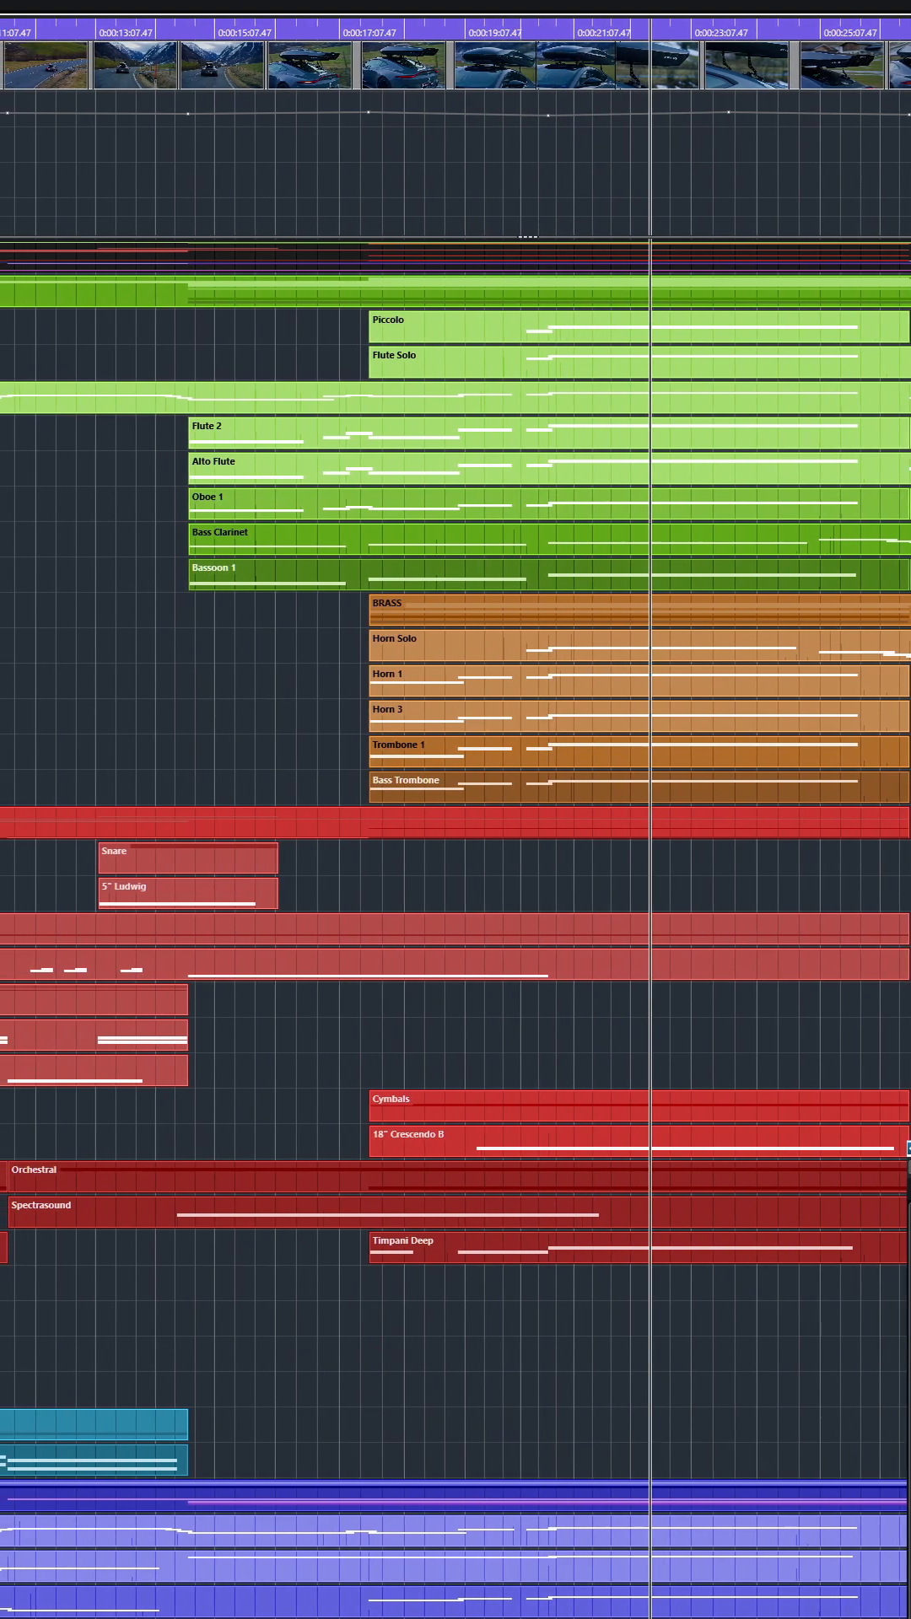
scroll(right, 3)
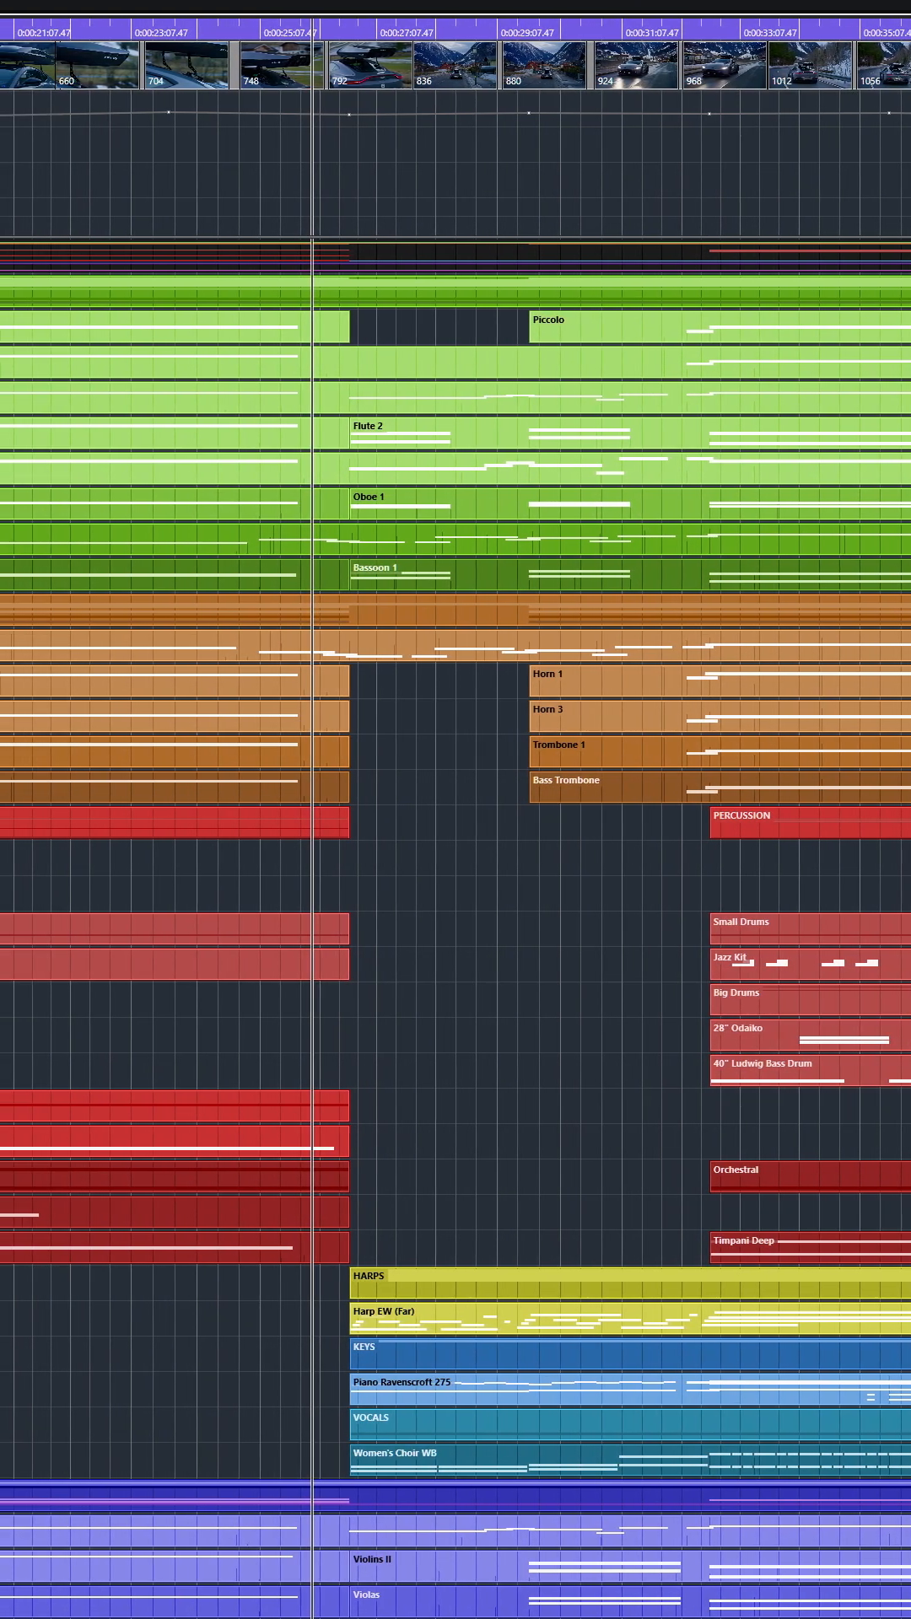
scroll(left, 3)
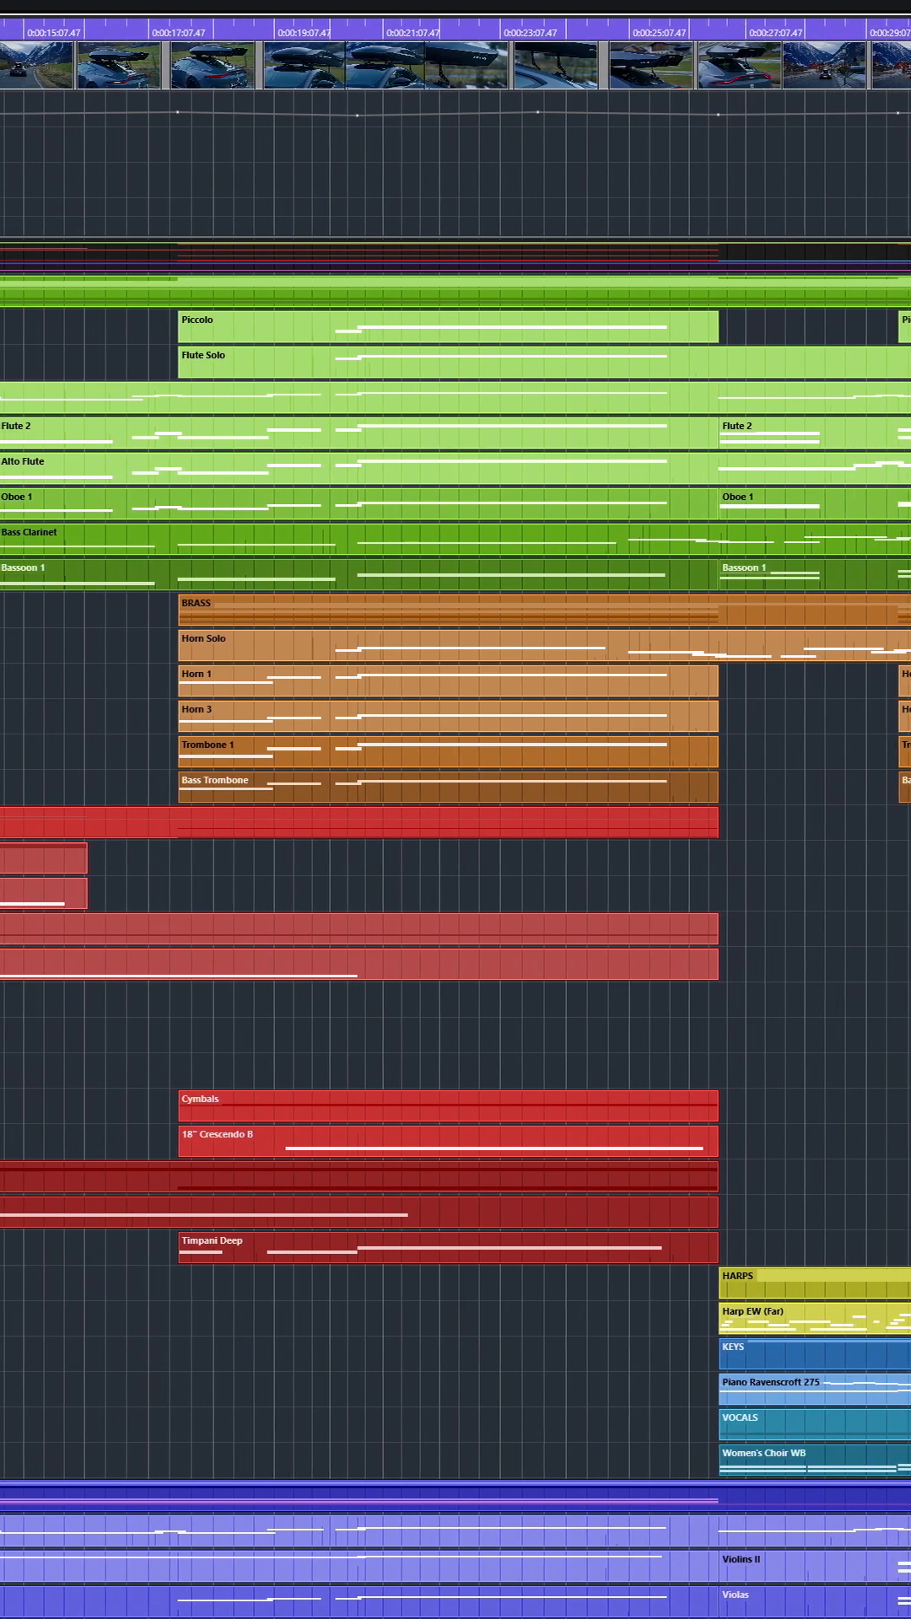
scroll(left, 3)
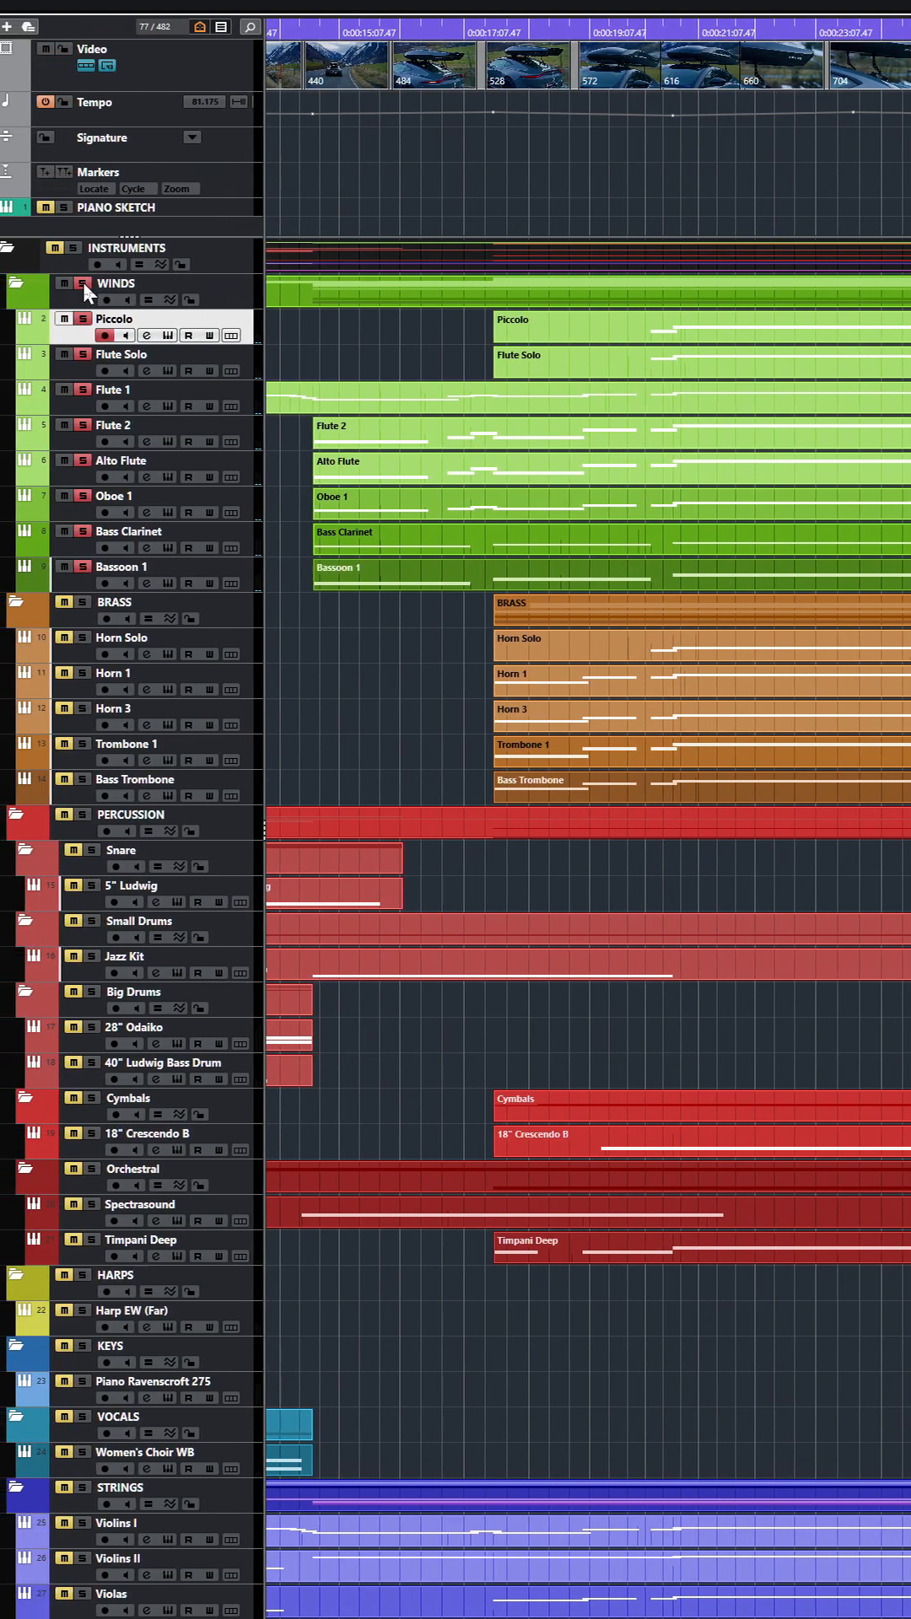
scroll(left, 3)
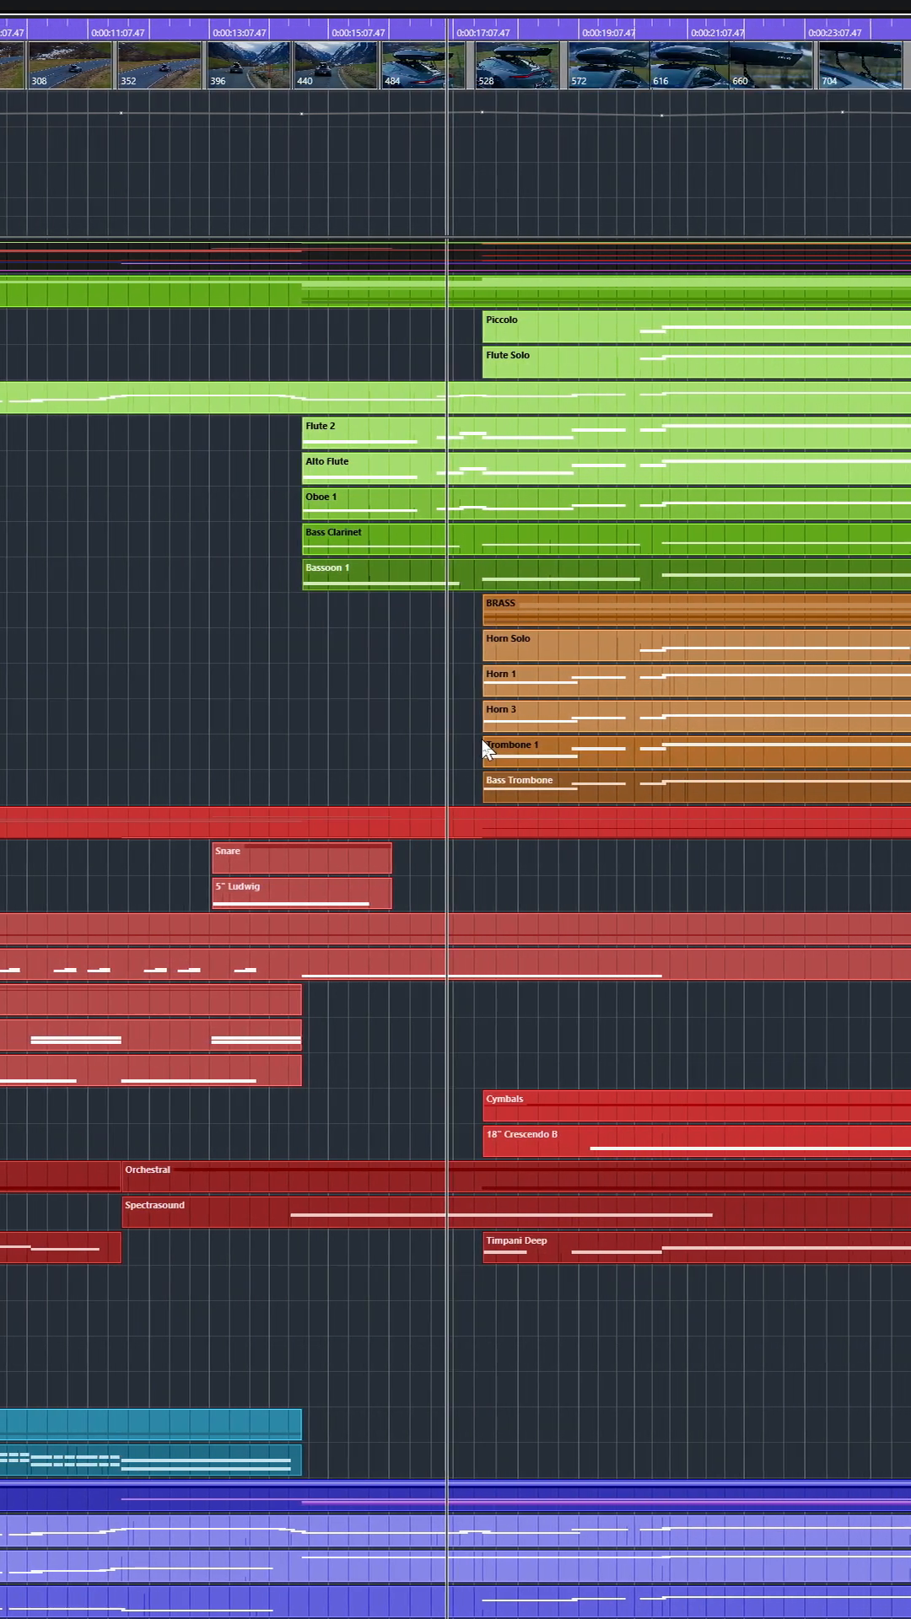
scroll(right, 3)
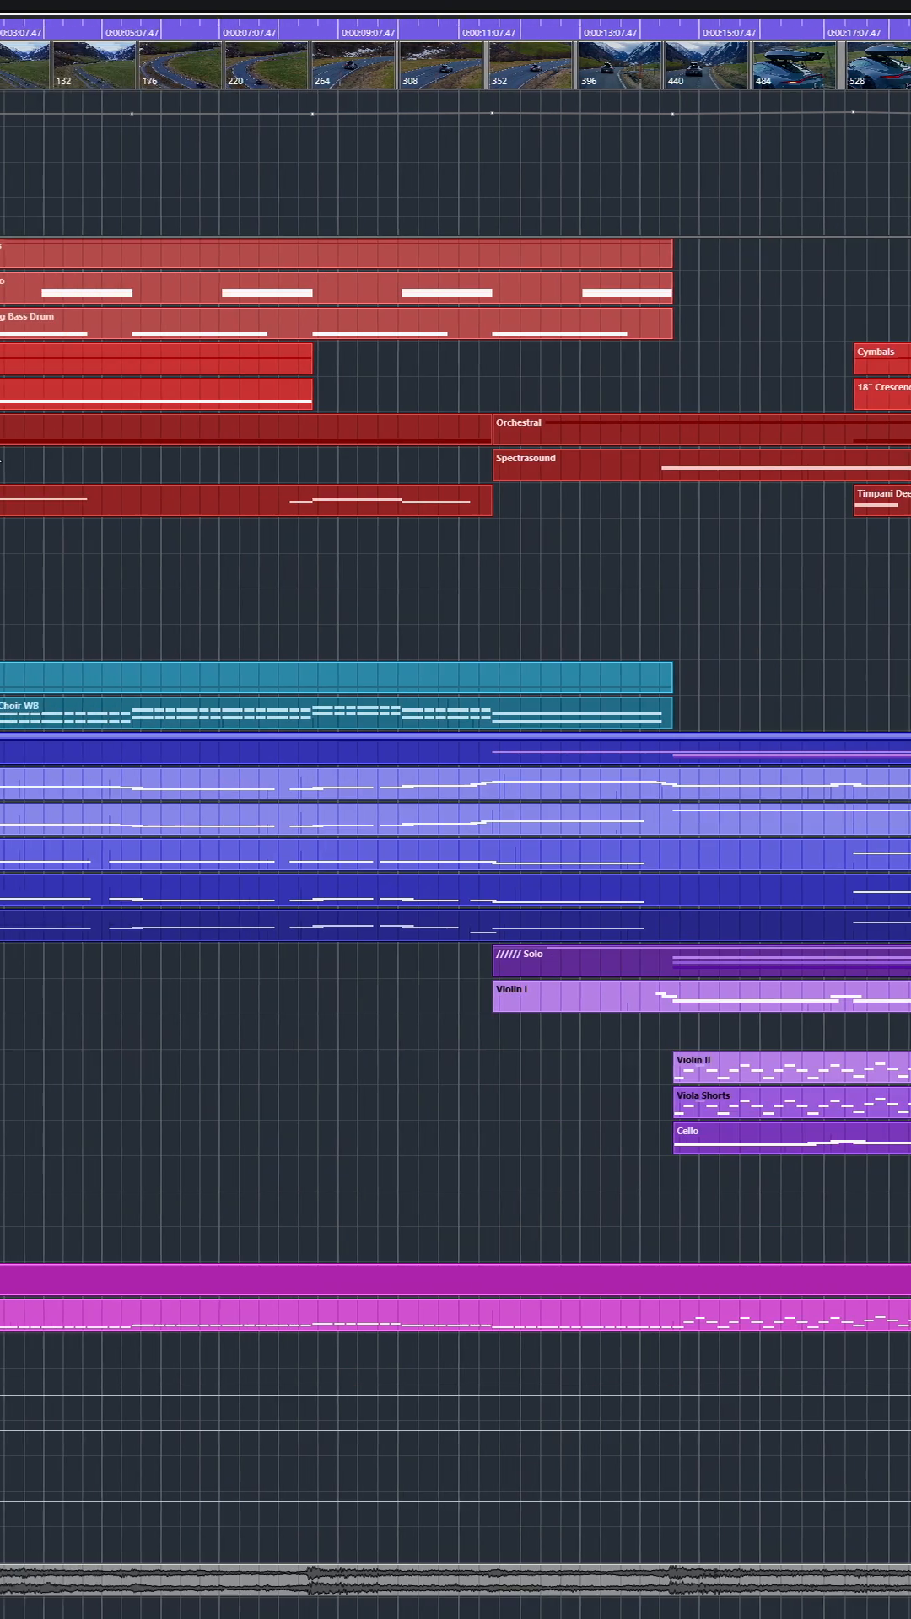
scroll(left, 3)
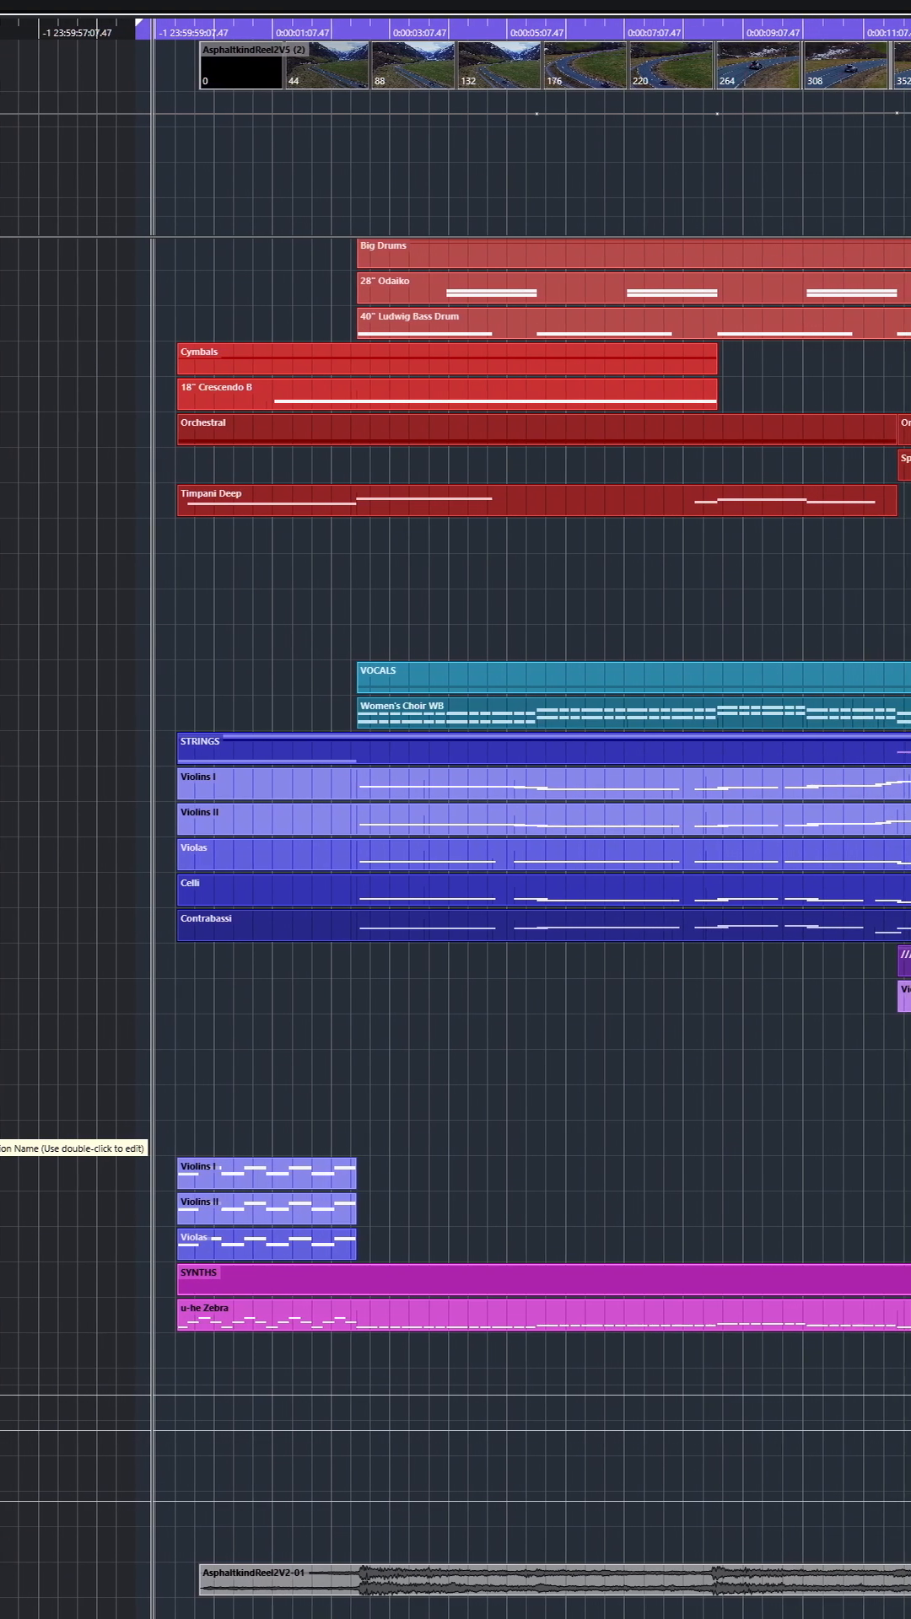
scroll(left, 3)
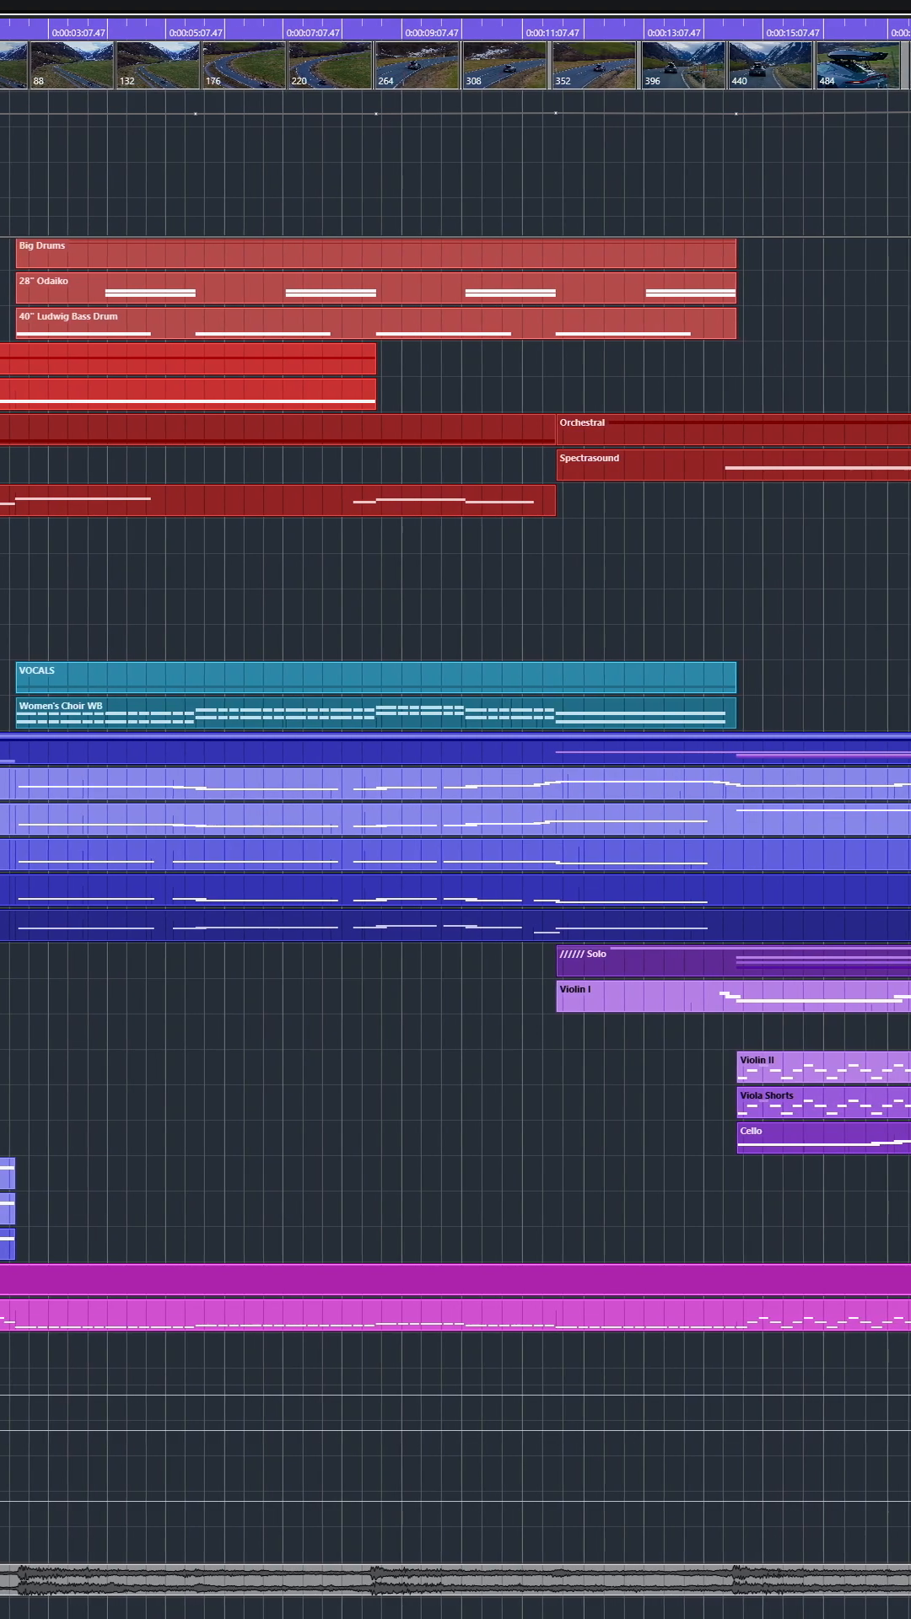
scroll(right, 3)
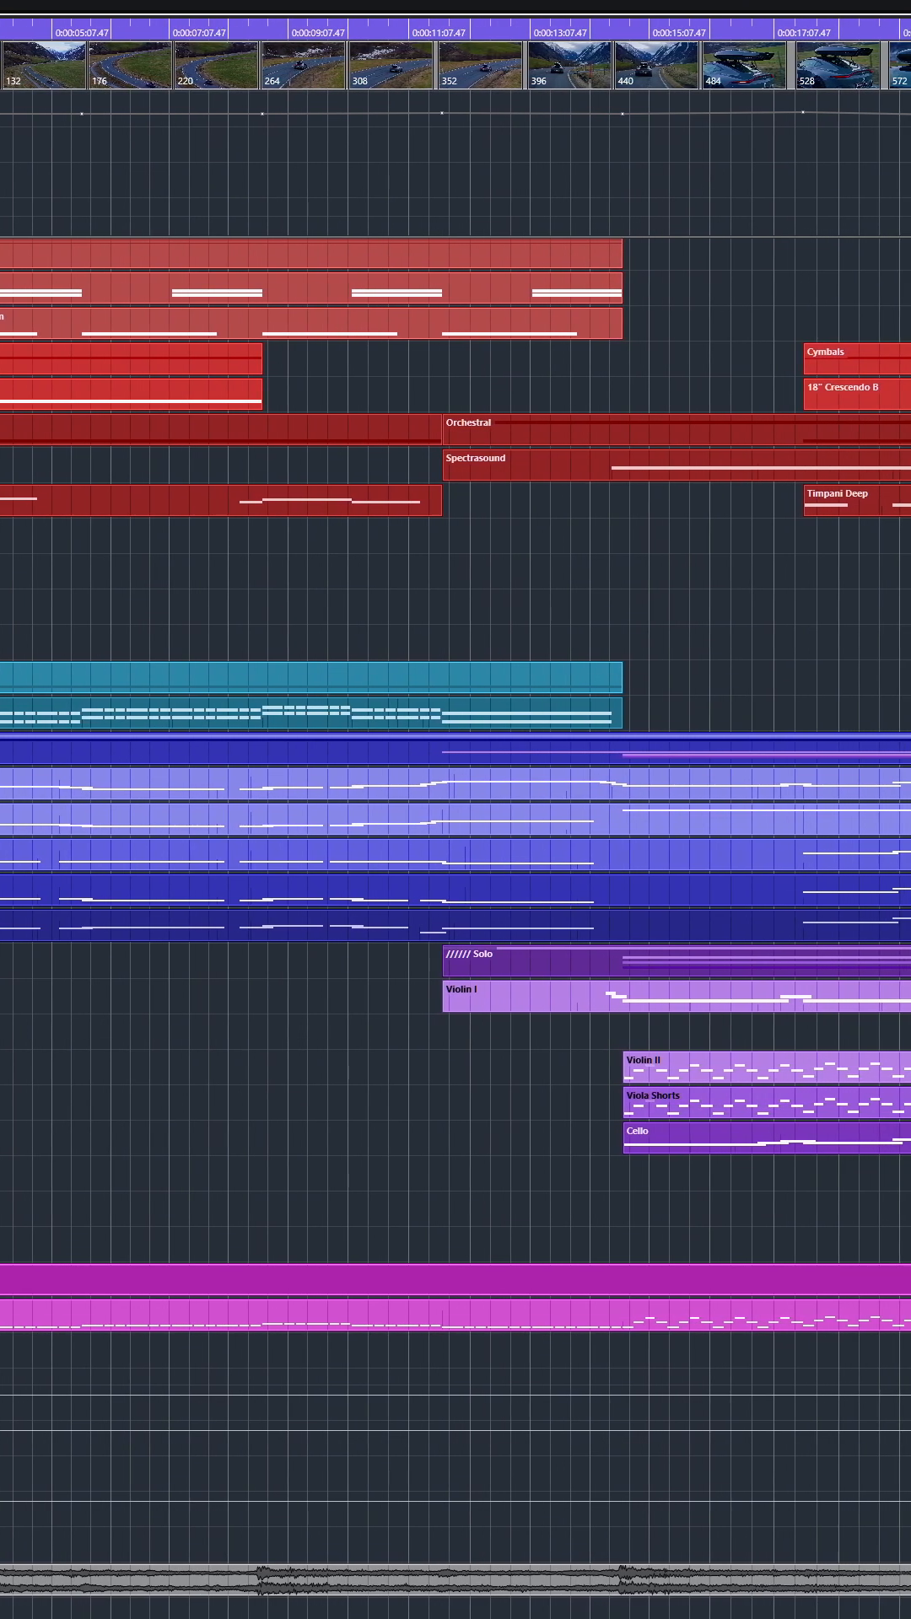
scroll(right, 3)
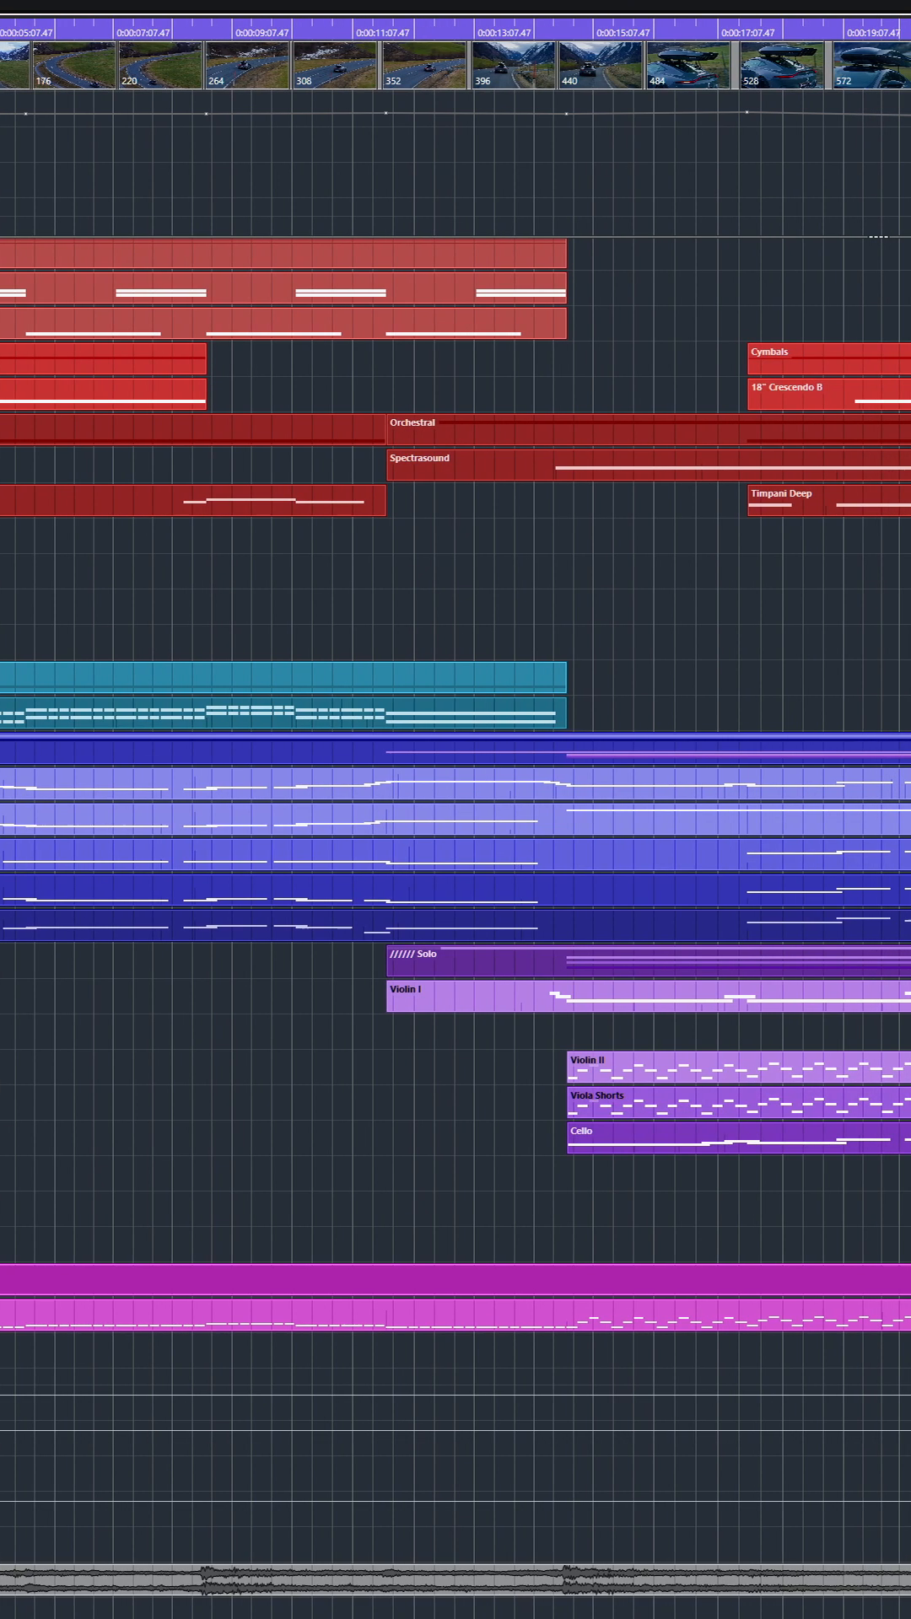
scroll(right, 3)
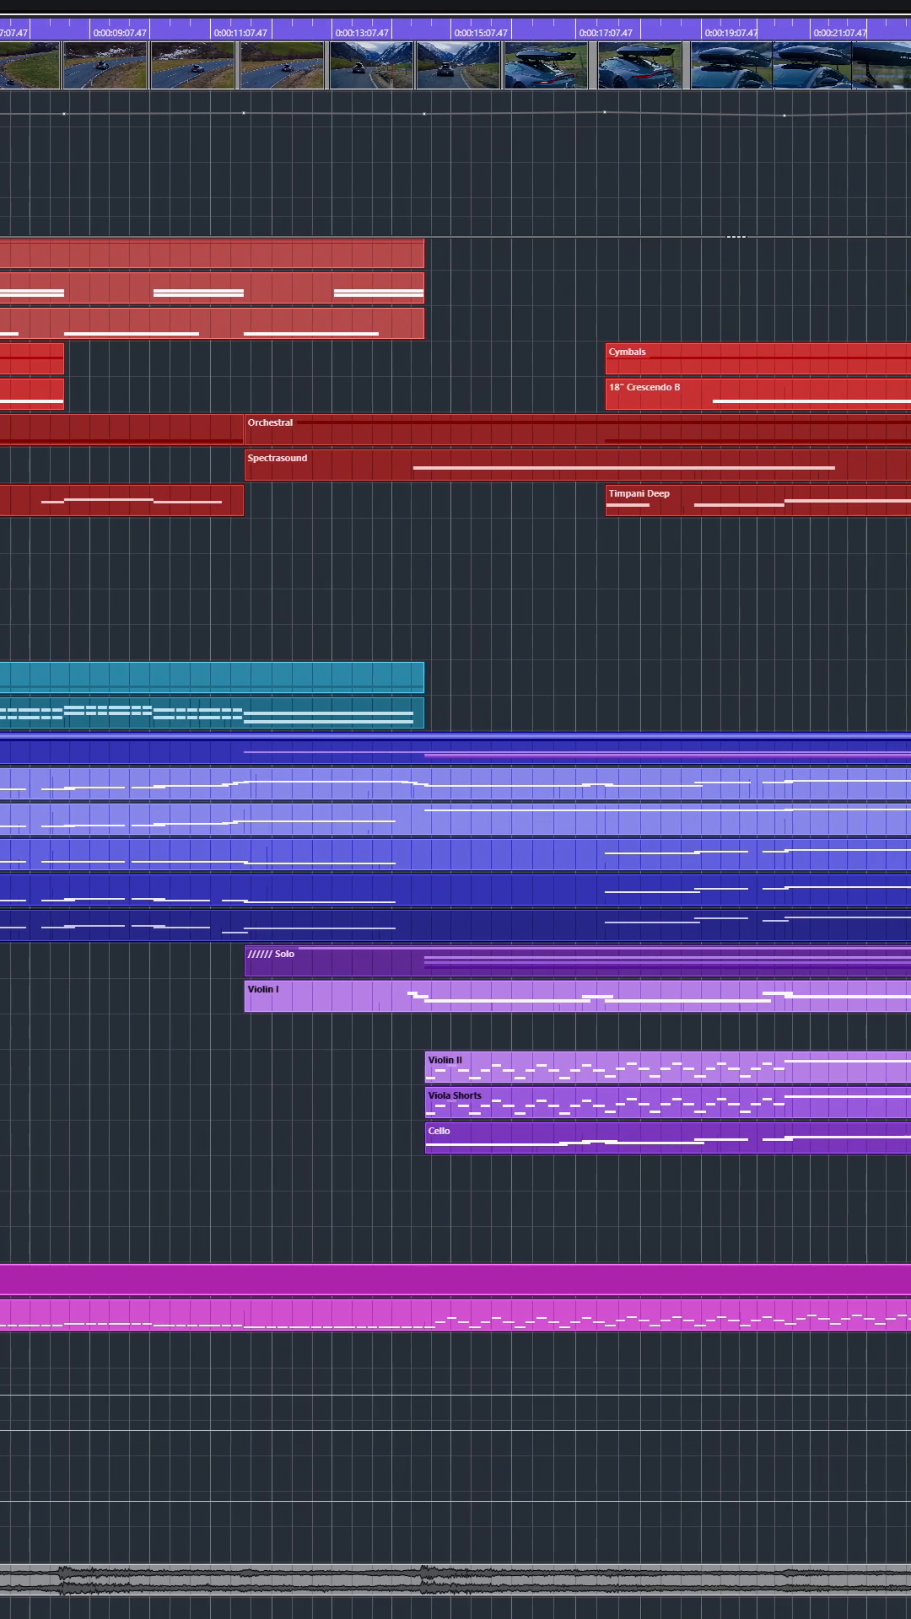
scroll(right, 3)
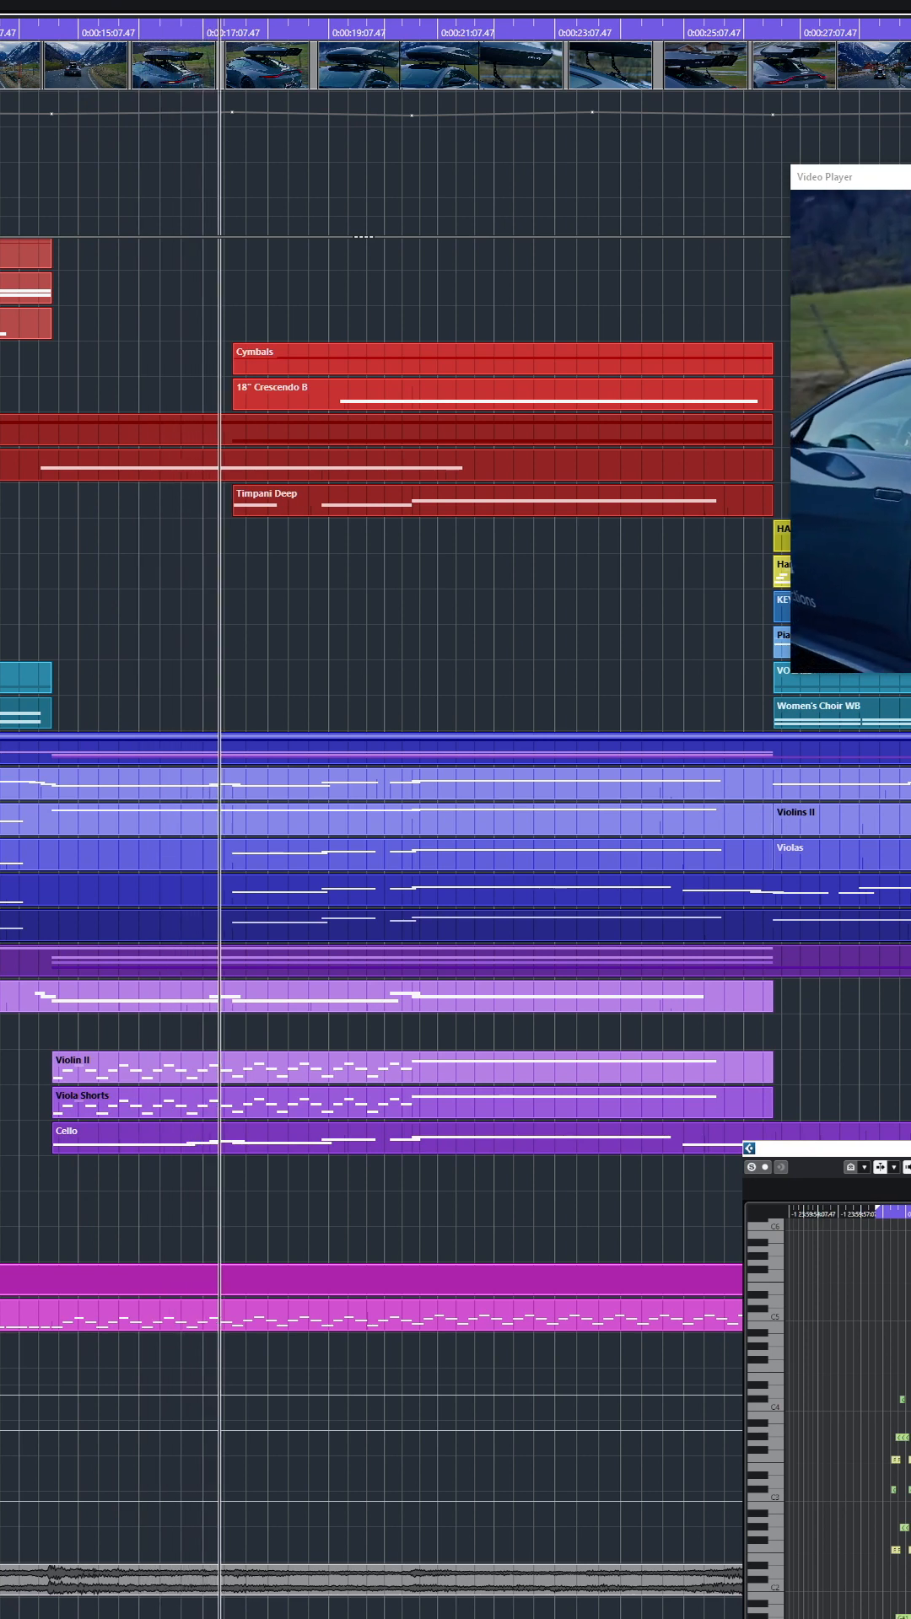
Continue playback of the cue with the video player showing the synced car footage
click(345, 63)
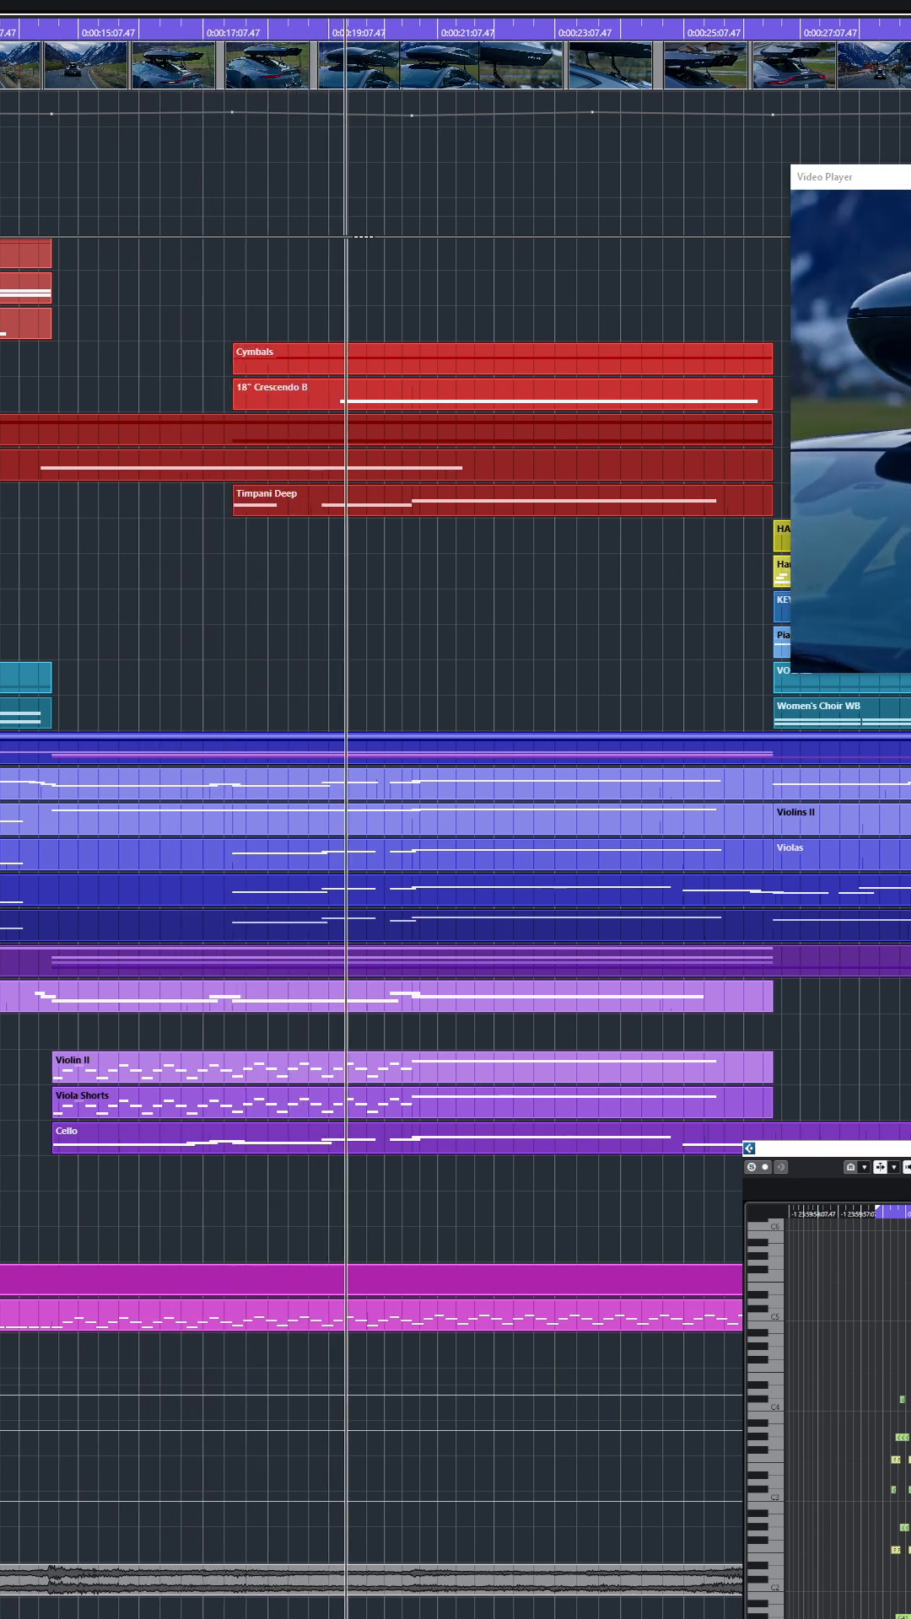